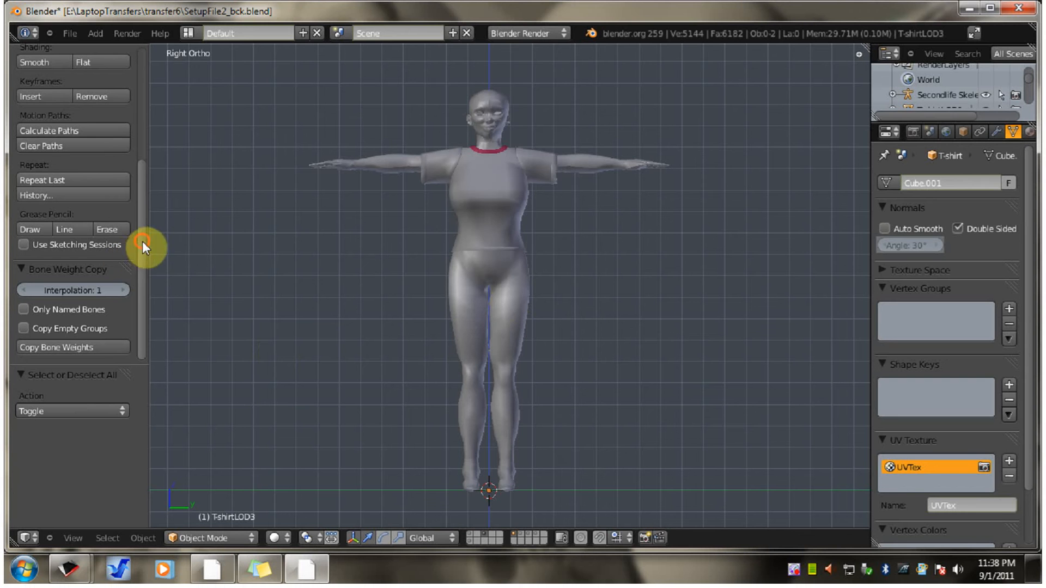
{"action": "mouse_move", "coordinate": [307, 270]}
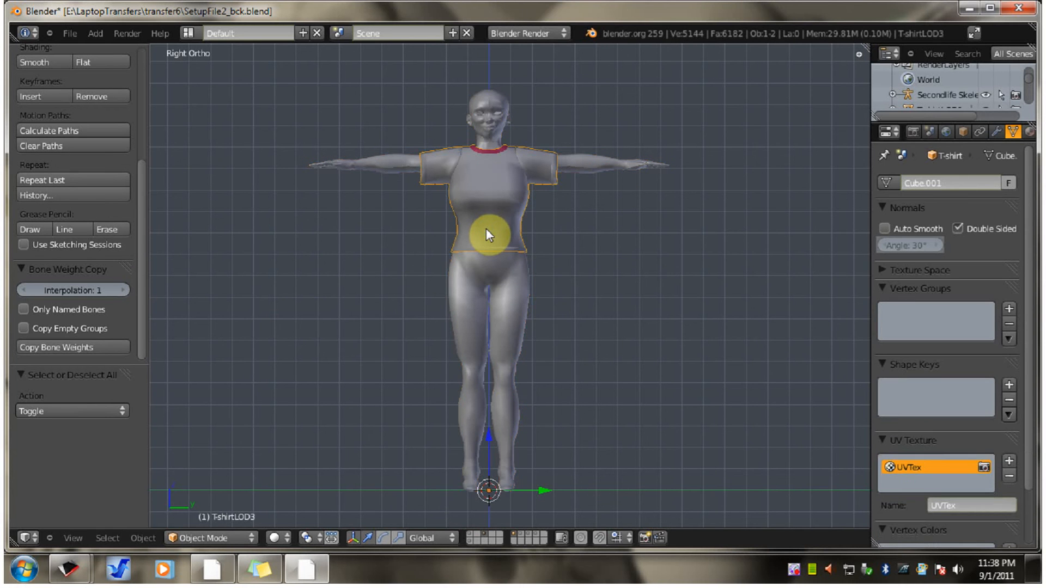
{"action": "mouse_move", "coordinate": [589, 182]}
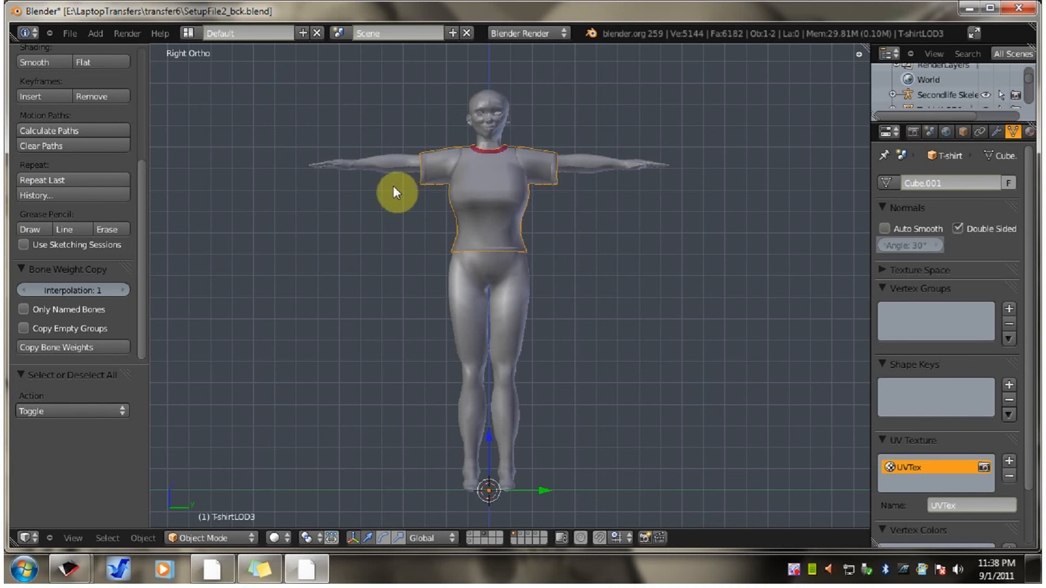
{"action": "mouse_move", "coordinate": [538, 175]}
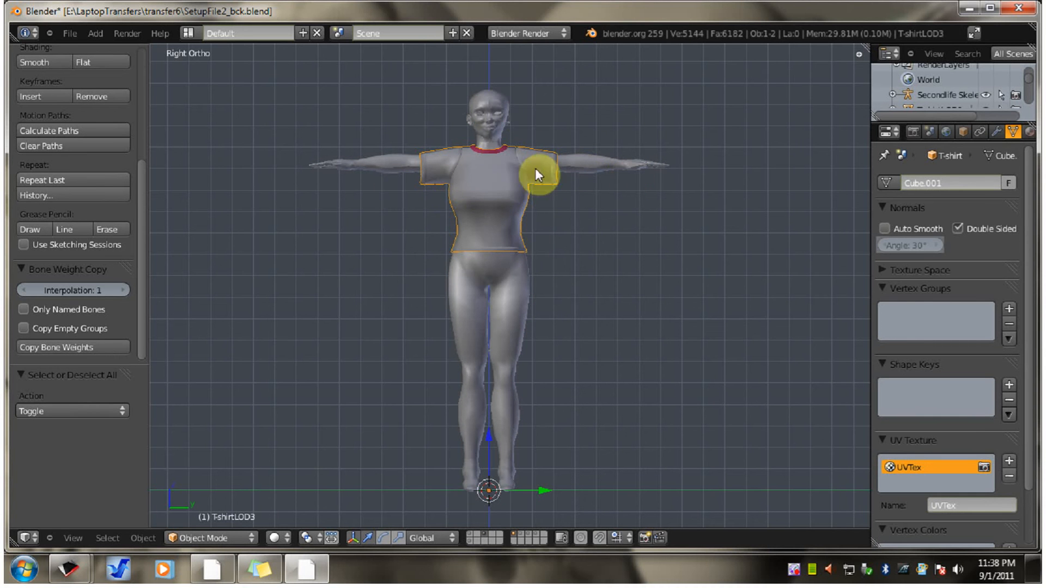
{"action": "mouse_move", "coordinate": [591, 170]}
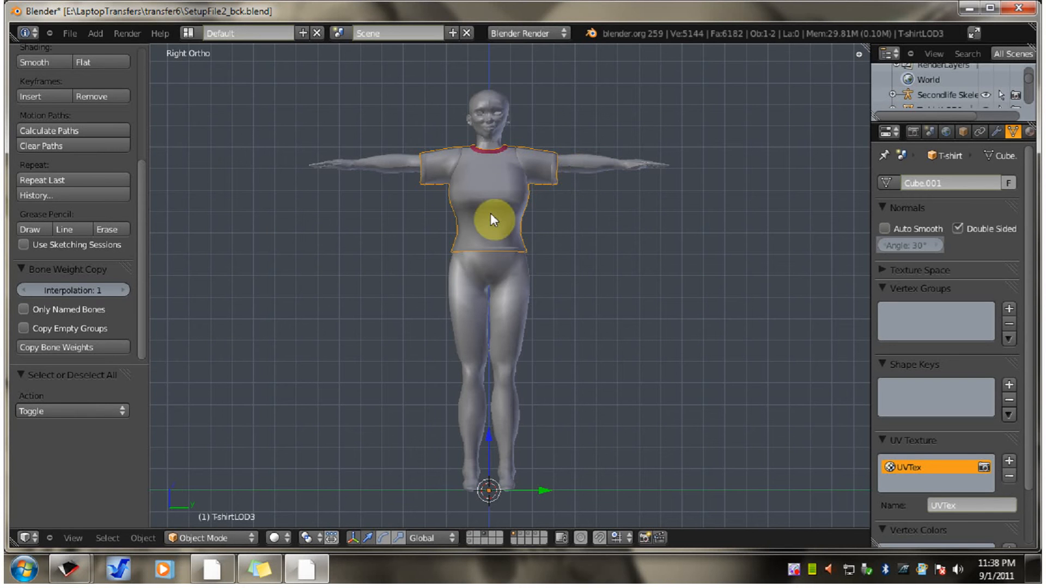
Select the ashaWhole body and hide it by showing only the T-shirt's layer
{"action": "left_click", "coordinate": [510, 306]}
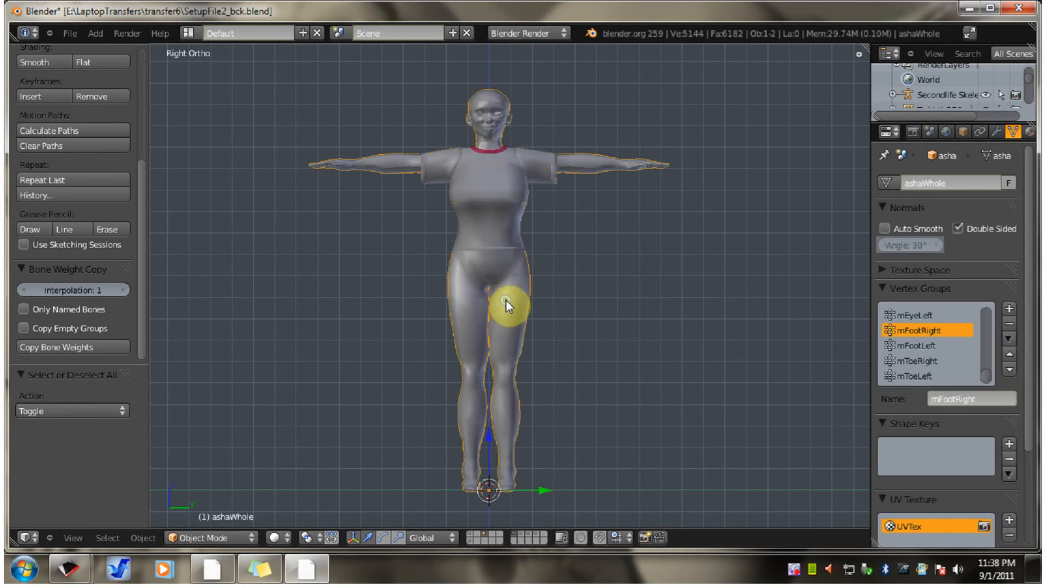
{"action": "mouse_move", "coordinate": [602, 409]}
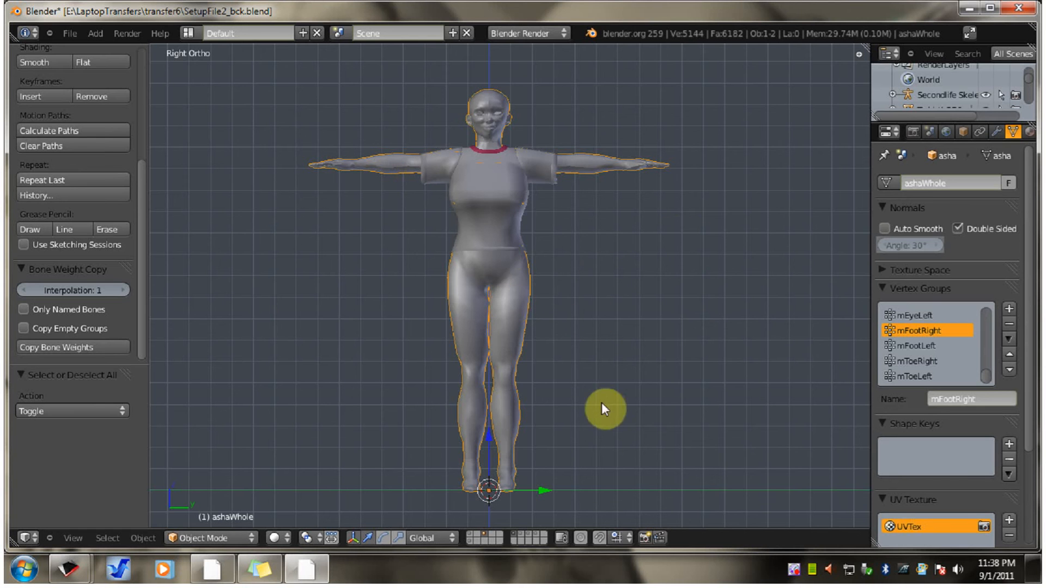
{"action": "mouse_move", "coordinate": [559, 327]}
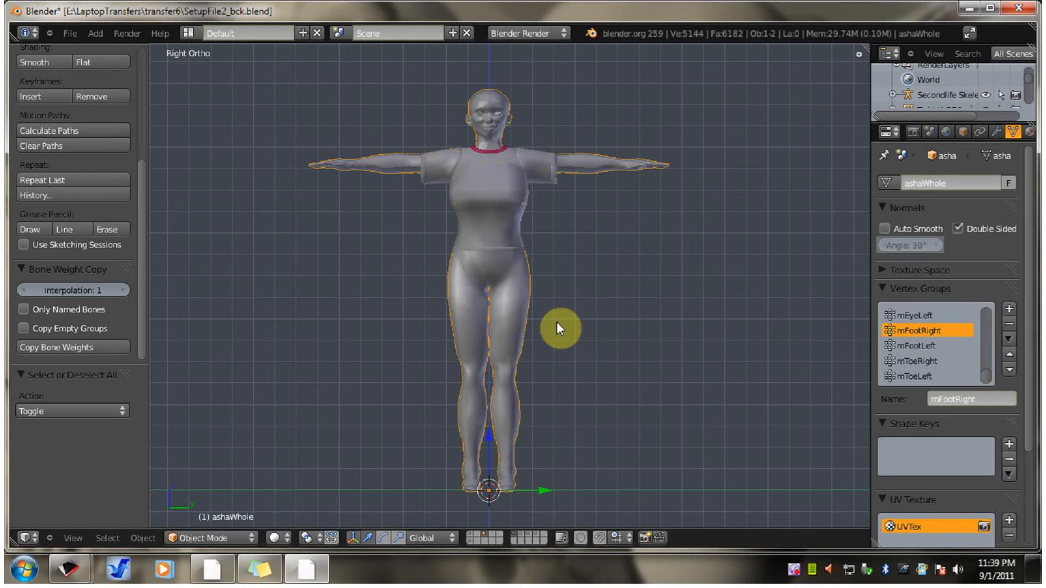
{"action": "mouse_move", "coordinate": [522, 538]}
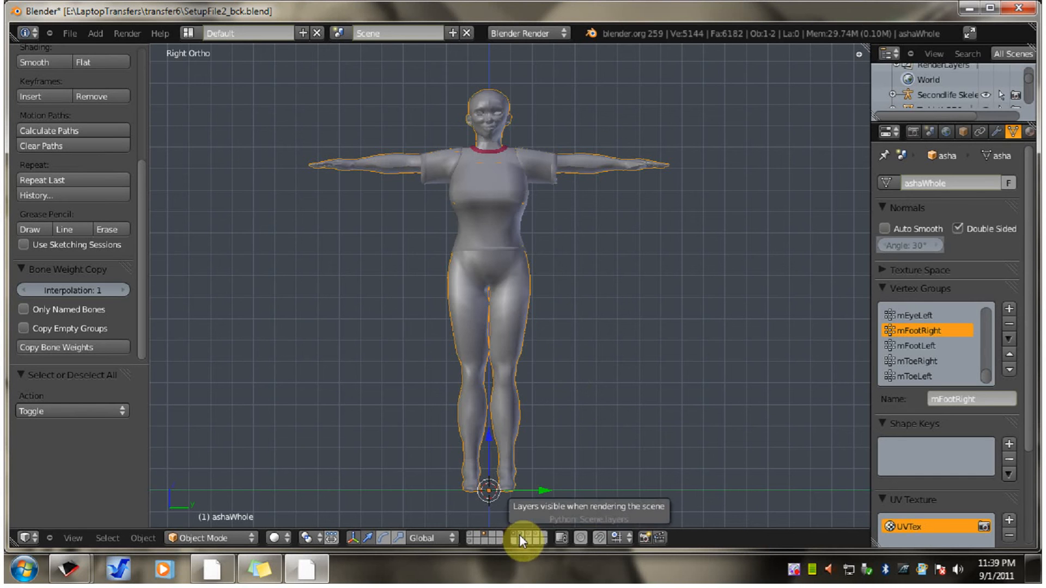
{"action": "left_click", "coordinate": [515, 538]}
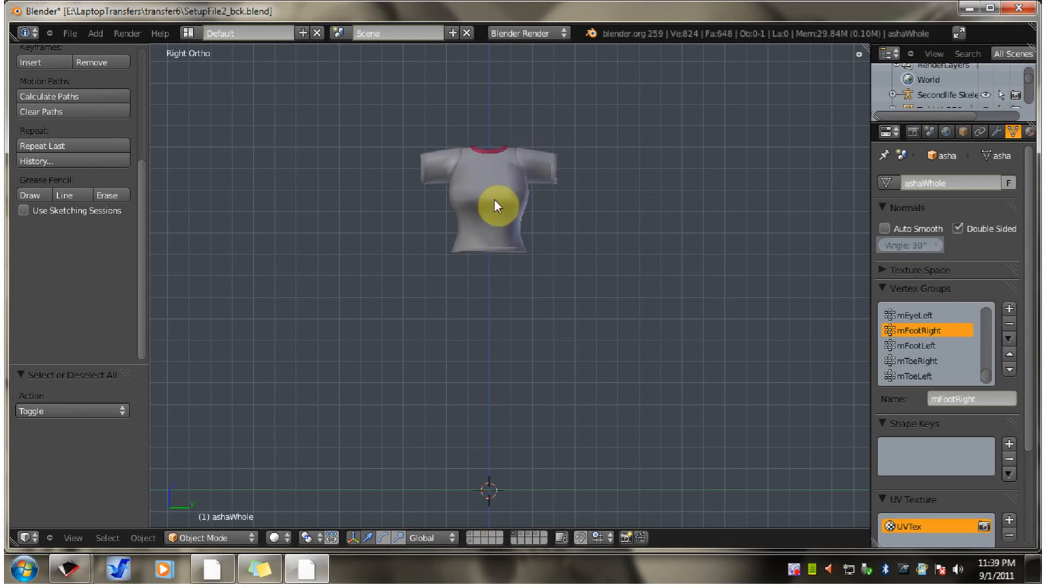
{"action": "mouse_move", "coordinate": [157, 238]}
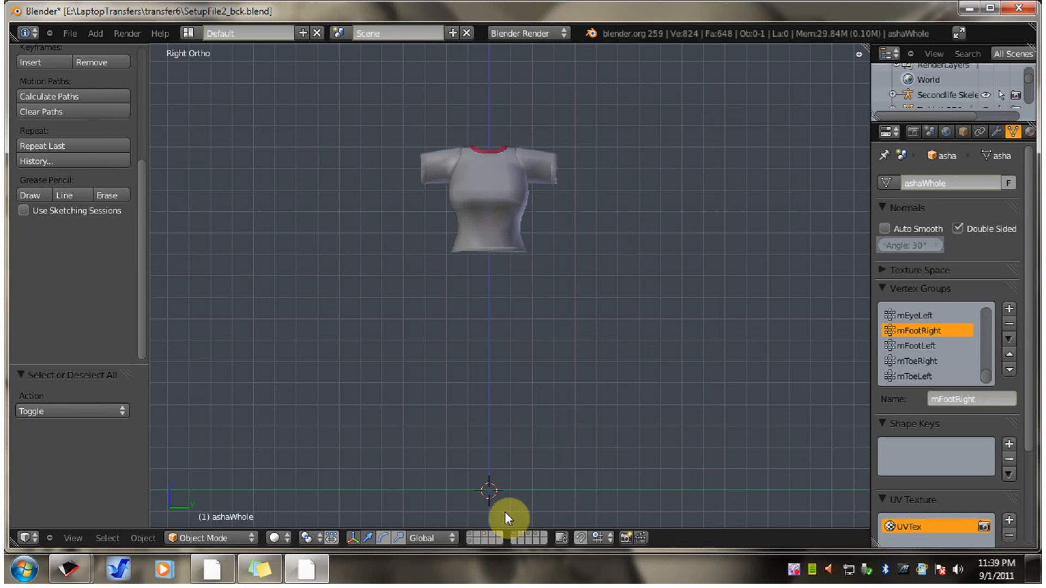
{"action": "mouse_move", "coordinate": [490, 538]}
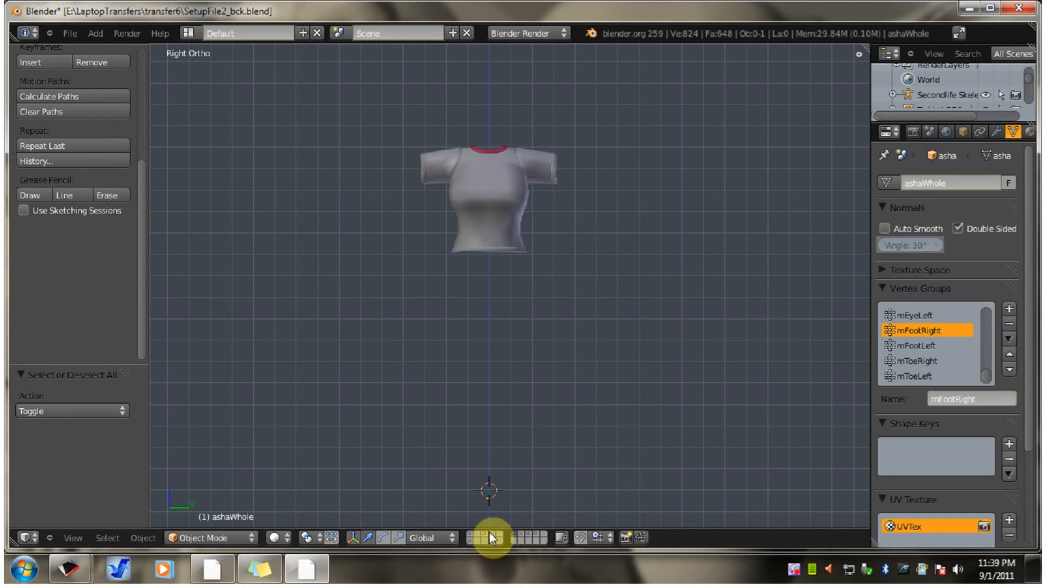
{"action": "mouse_move", "coordinate": [567, 276]}
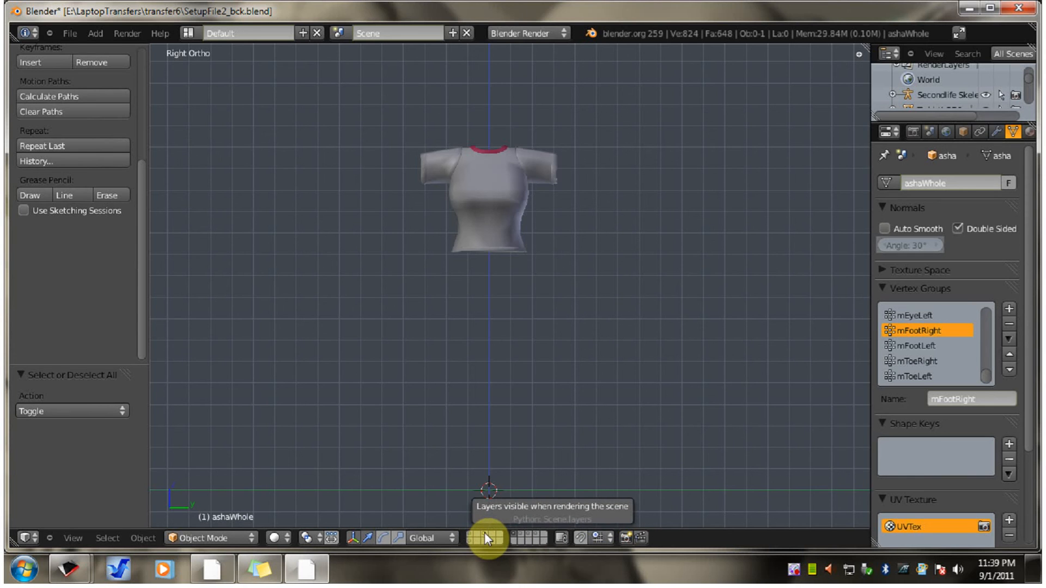
Turn the avatar's layer back on so the body wearing the T-shirt reappears
{"action": "left_click", "coordinate": [487, 538]}
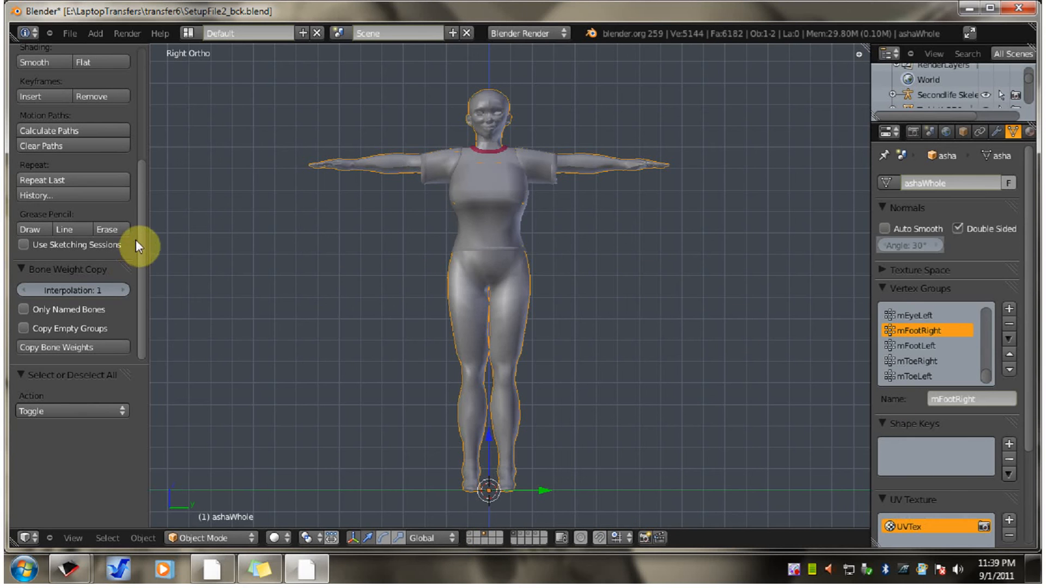
{"action": "mouse_move", "coordinate": [23, 303]}
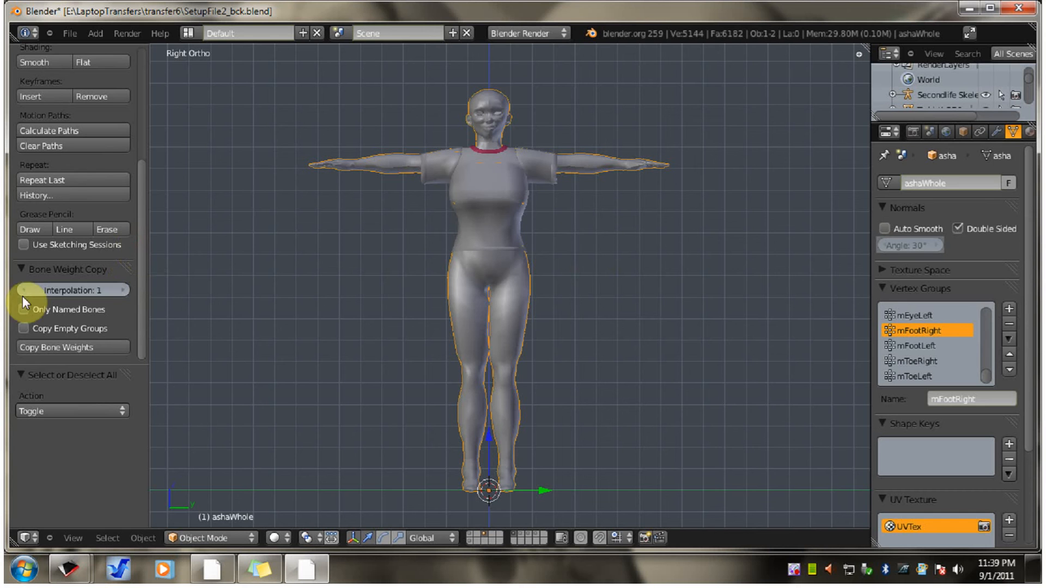
{"action": "mouse_move", "coordinate": [776, 212]}
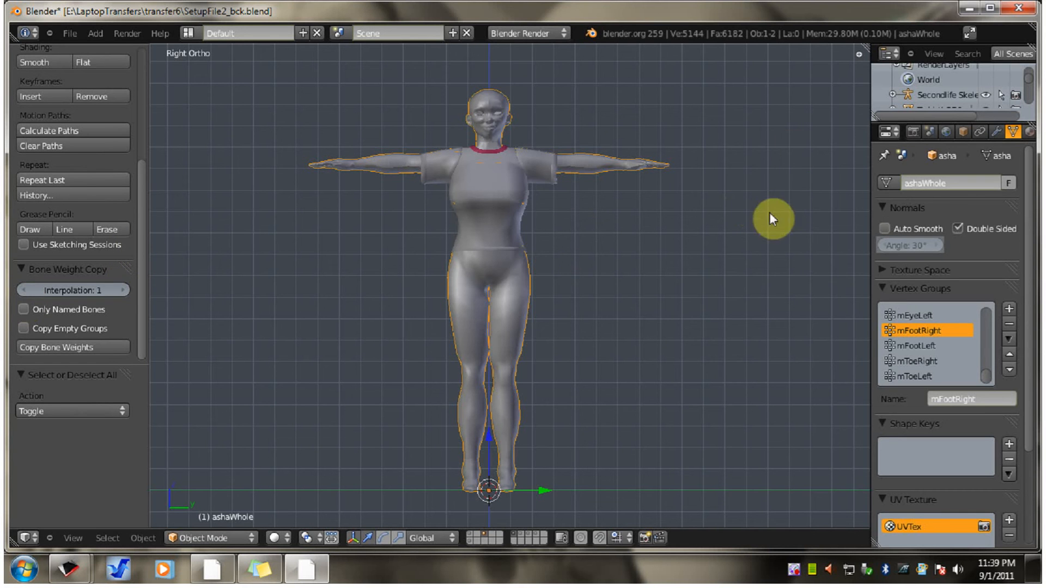
{"action": "mouse_move", "coordinate": [112, 328]}
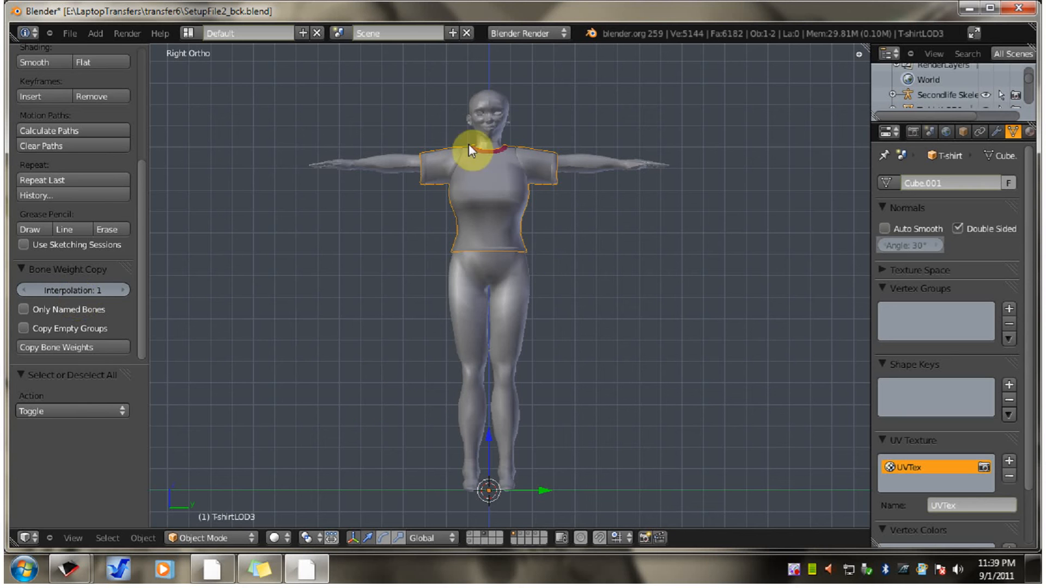
{"action": "mouse_move", "coordinate": [437, 193]}
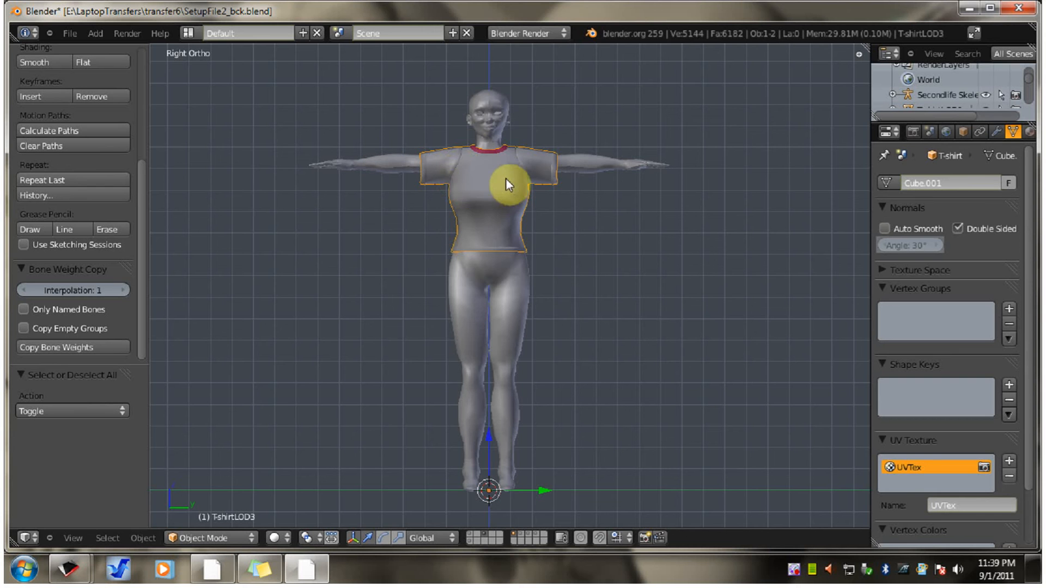
{"action": "mouse_move", "coordinate": [202, 365]}
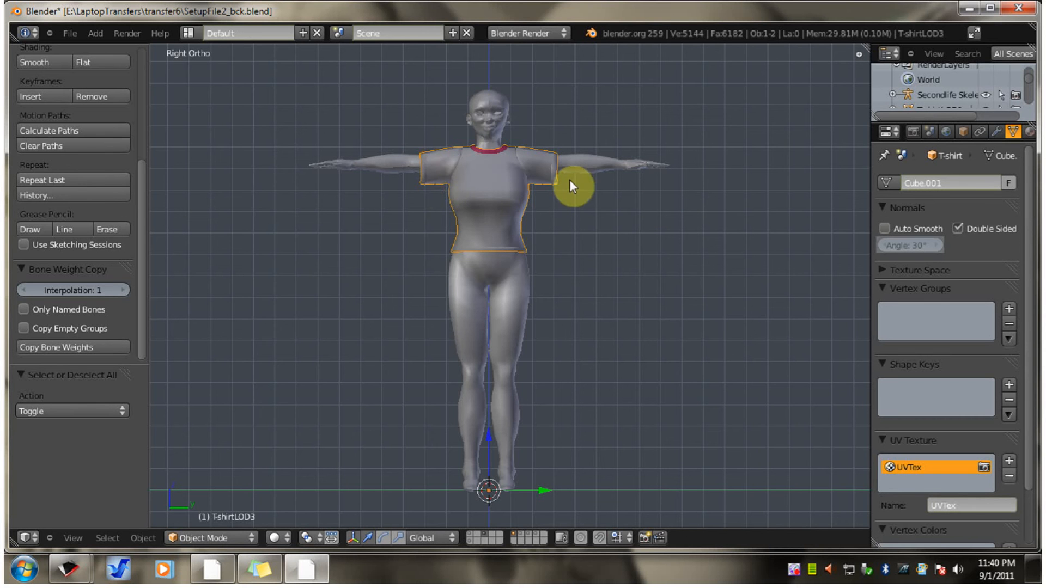
{"action": "mouse_move", "coordinate": [688, 181]}
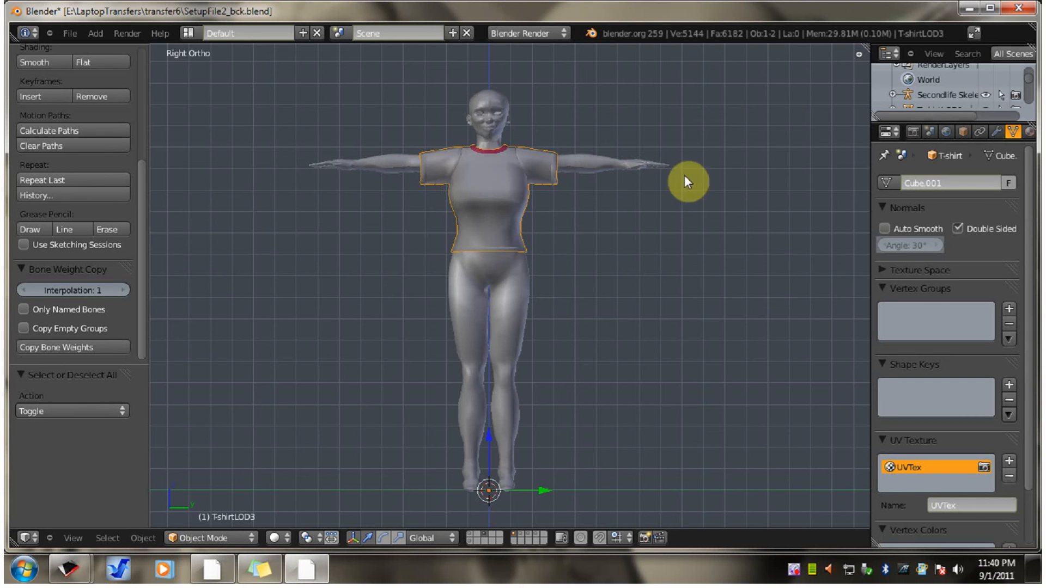
{"action": "mouse_move", "coordinate": [624, 72]}
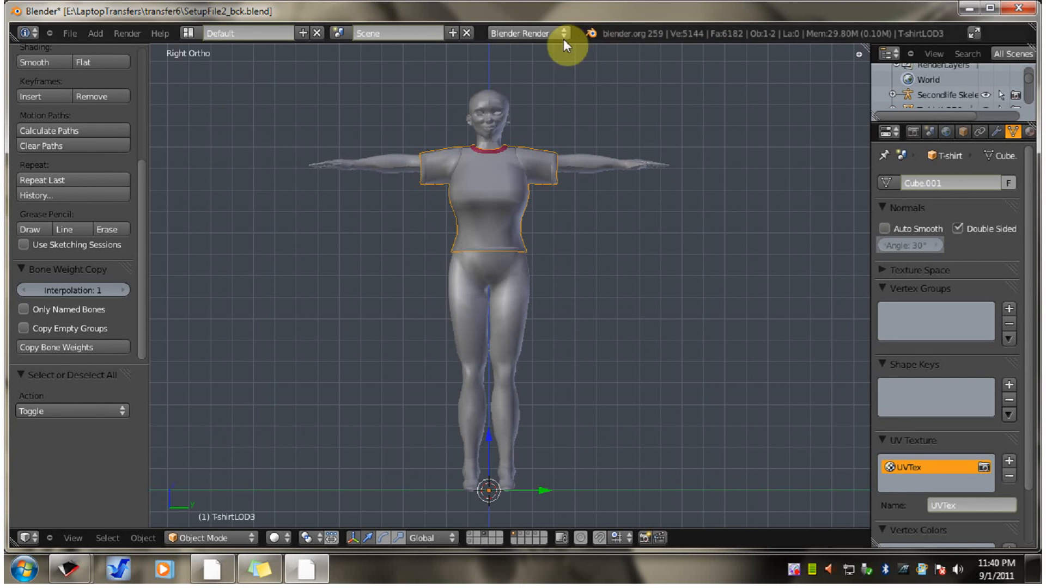
{"action": "mouse_move", "coordinate": [489, 185]}
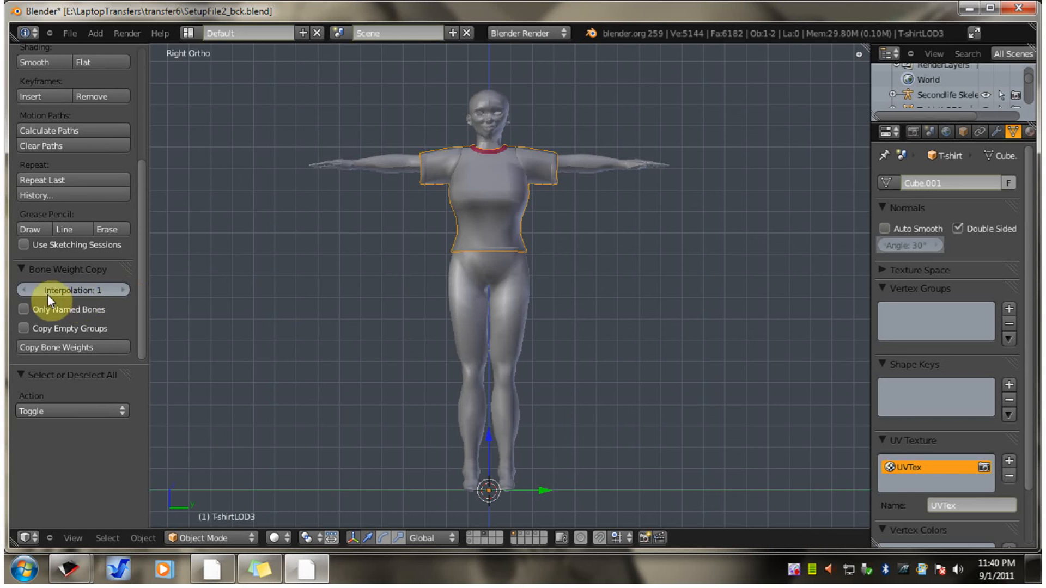
{"action": "mouse_move", "coordinate": [73, 298]}
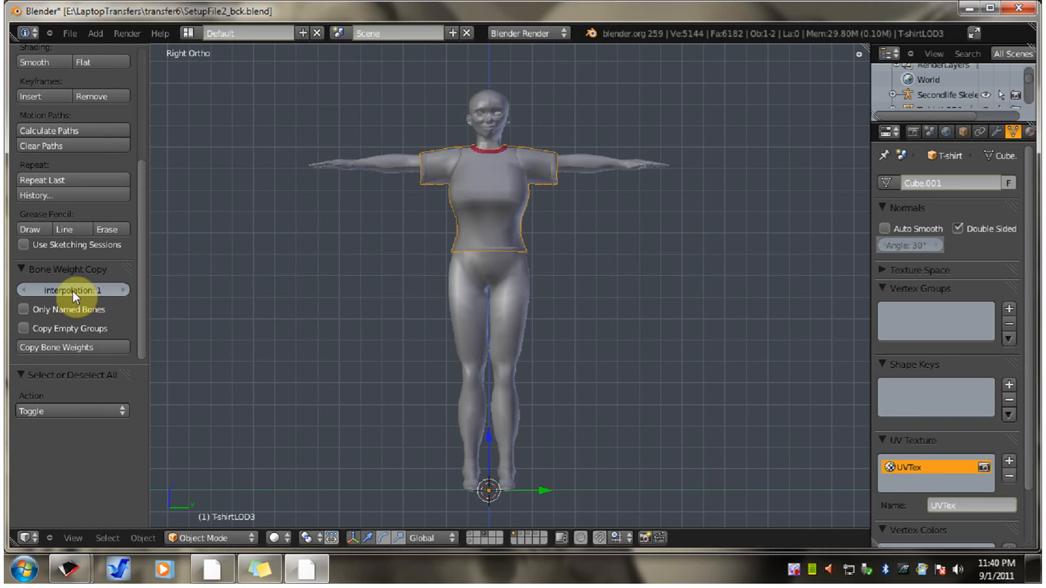
{"action": "mouse_move", "coordinate": [279, 403]}
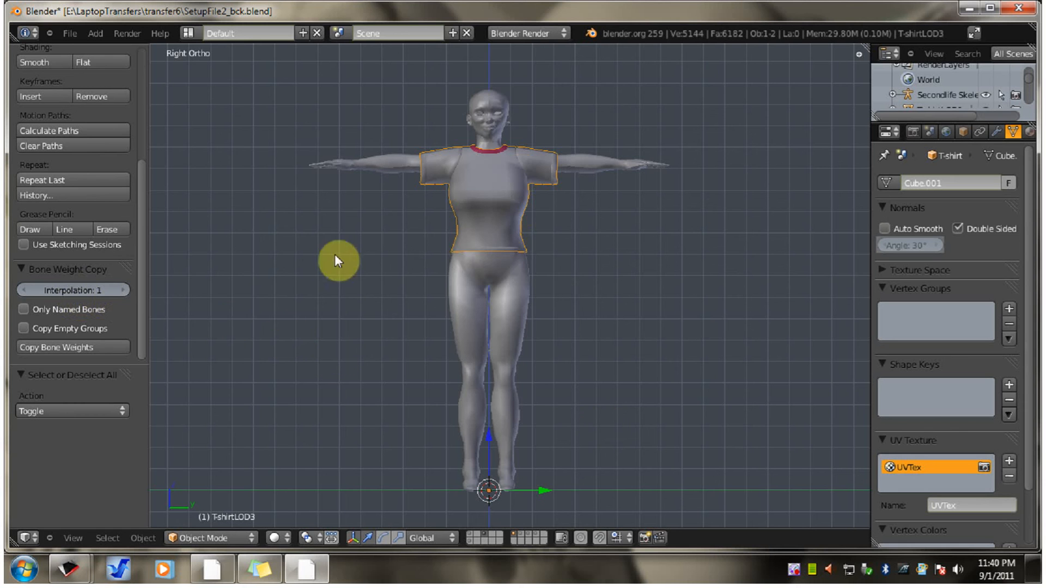
{"action": "mouse_move", "coordinate": [185, 418]}
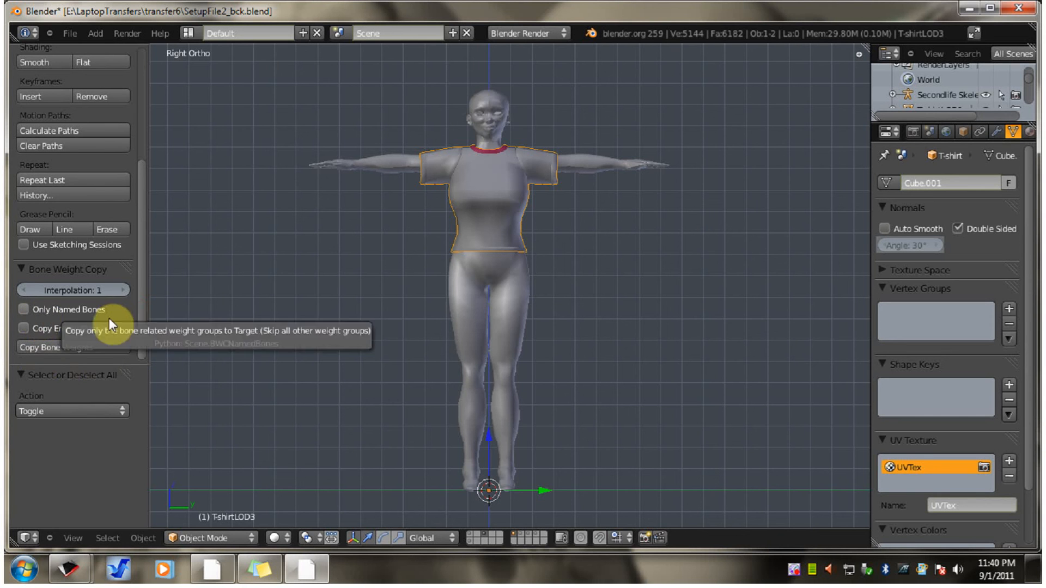
{"action": "mouse_move", "coordinate": [97, 331]}
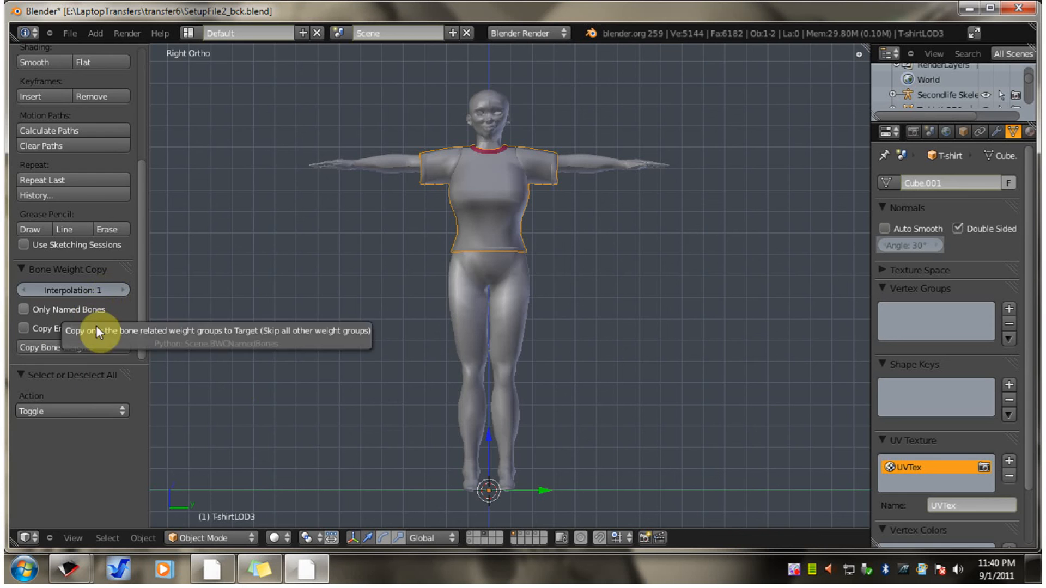
{"action": "mouse_move", "coordinate": [381, 292]}
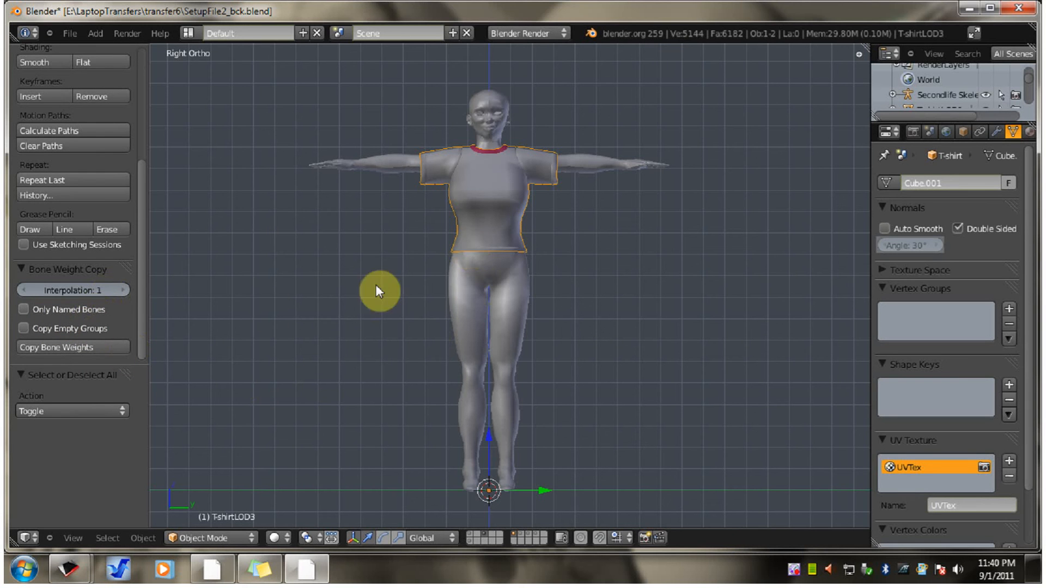
{"action": "mouse_move", "coordinate": [508, 213]}
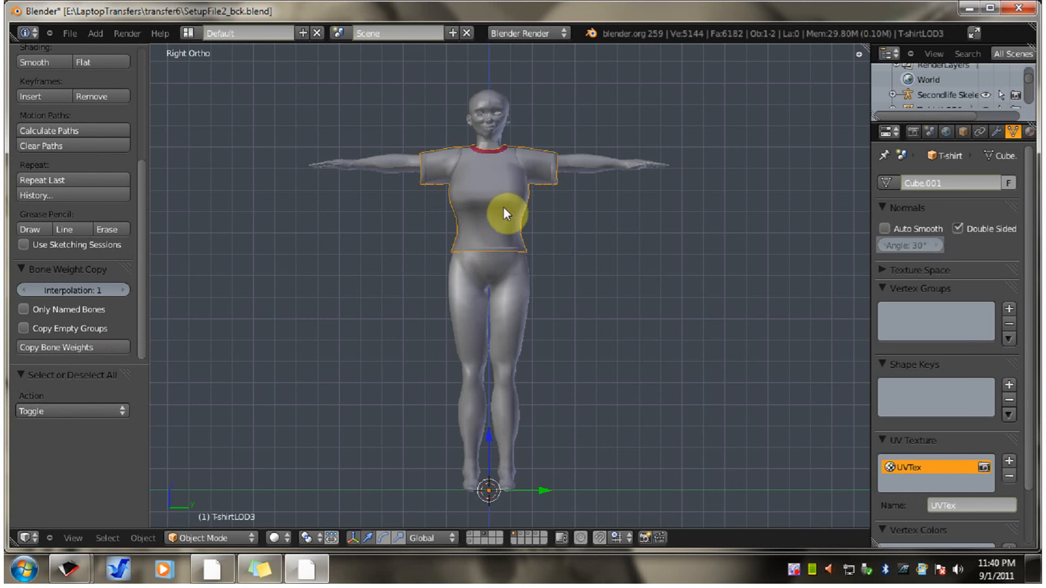
{"action": "mouse_move", "coordinate": [521, 234]}
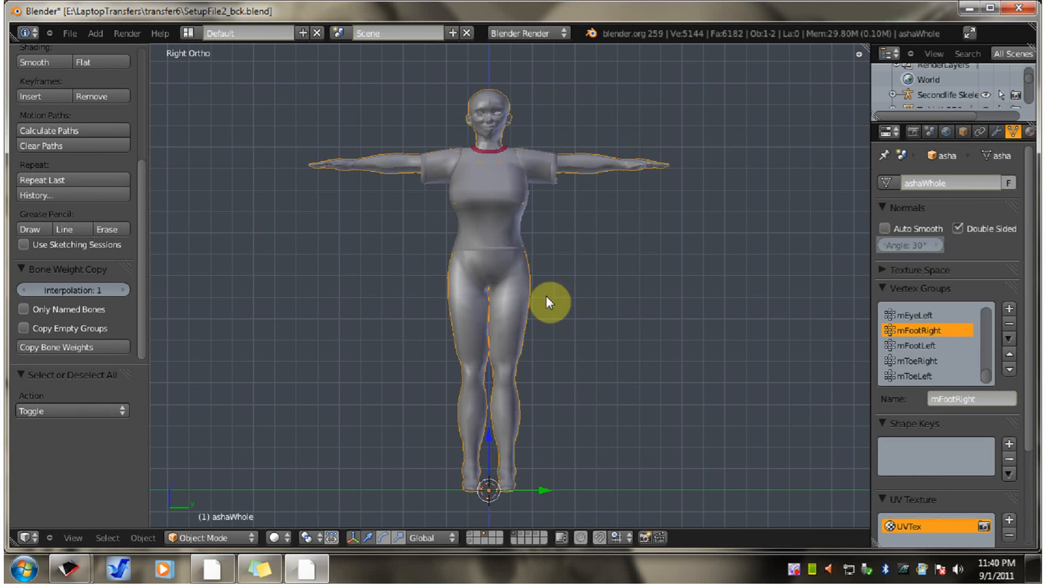
{"action": "mouse_move", "coordinate": [598, 169]}
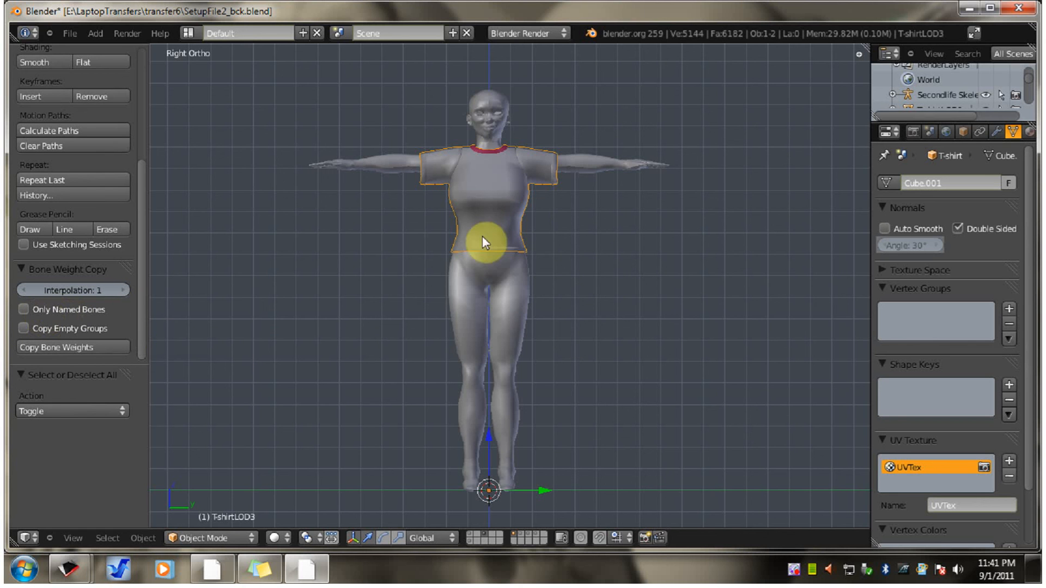
{"action": "mouse_move", "coordinate": [506, 300]}
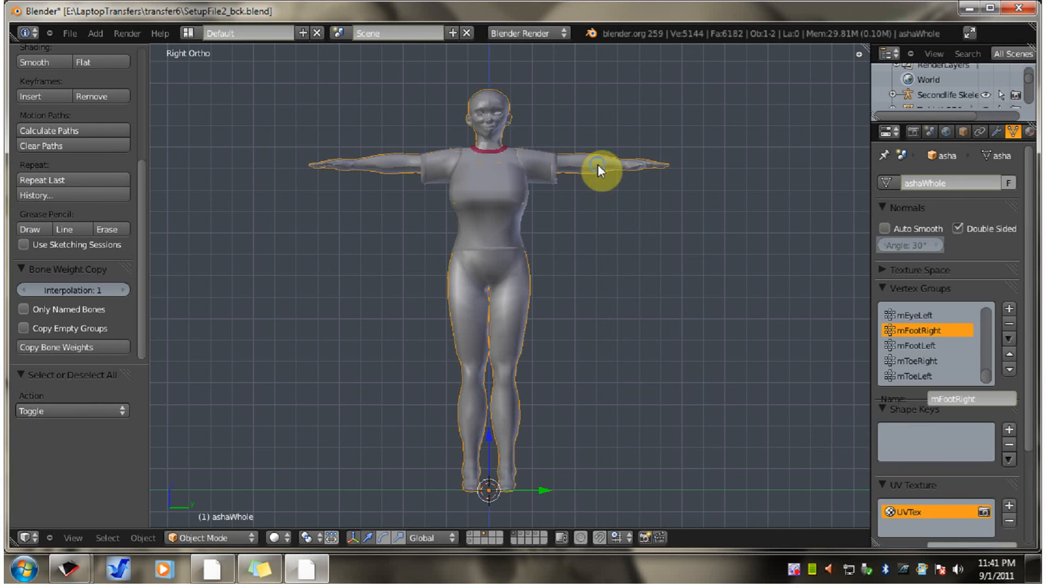
Enable Copy Empty Groups on the T-shirt, then browse ashaWhole's mFootLeft and mFootRight groups
{"action": "left_click", "coordinate": [490, 197]}
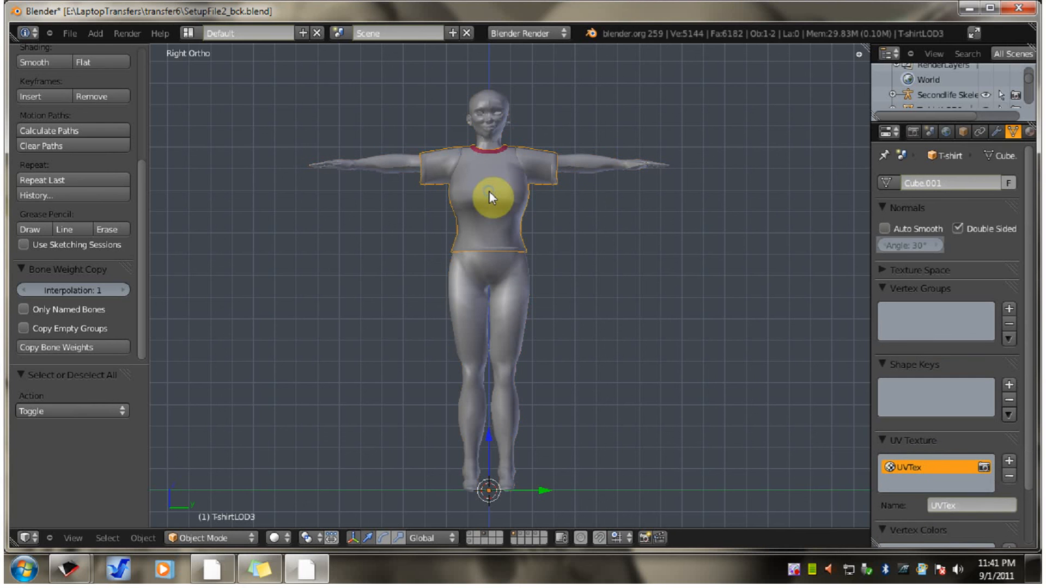
{"action": "mouse_move", "coordinate": [477, 240]}
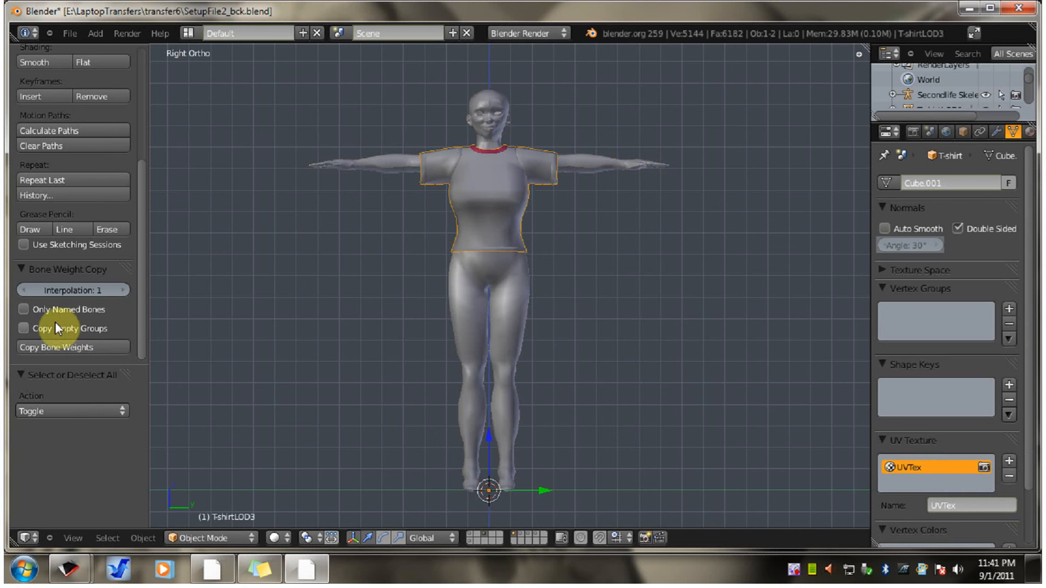
{"action": "mouse_move", "coordinate": [86, 337]}
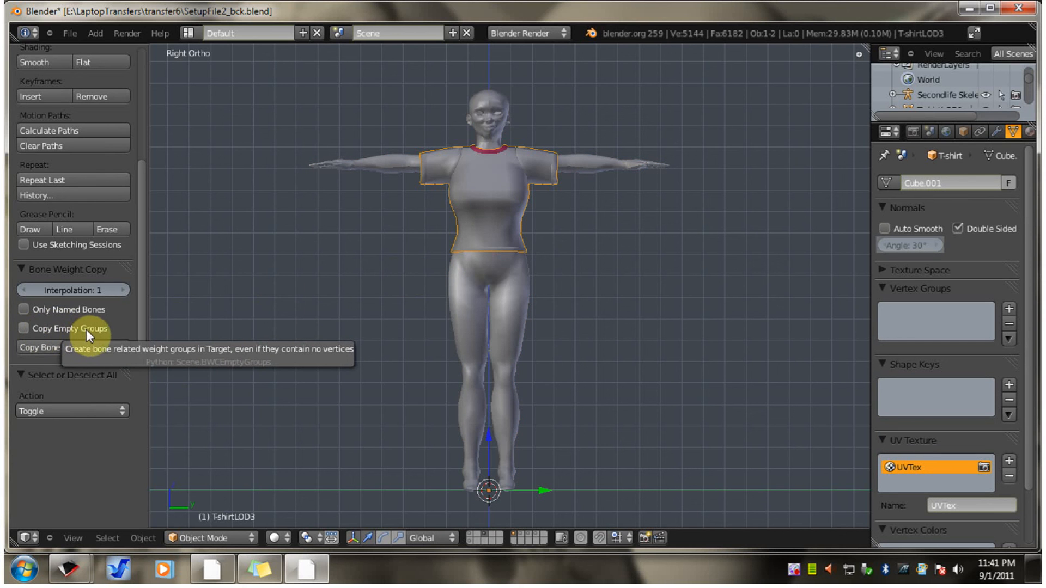
{"action": "left_click", "coordinate": [24, 328]}
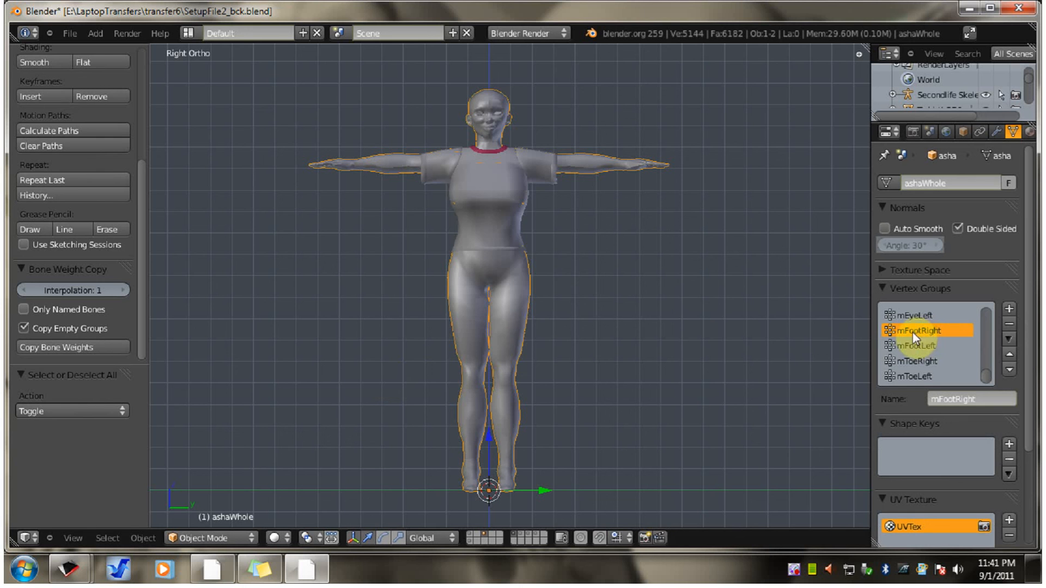
{"action": "left_click", "coordinate": [921, 345]}
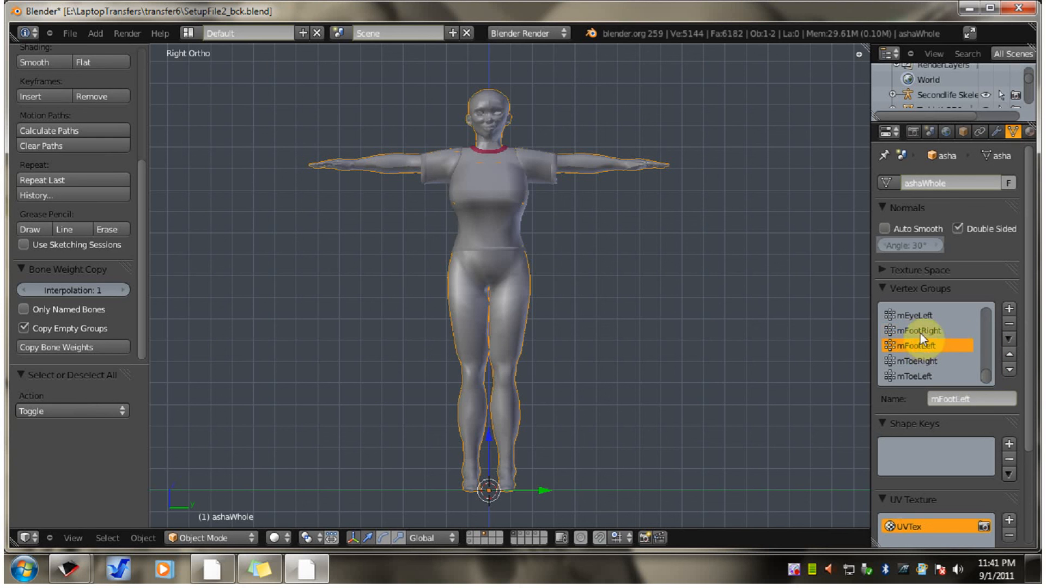
{"action": "left_click", "coordinate": [921, 330]}
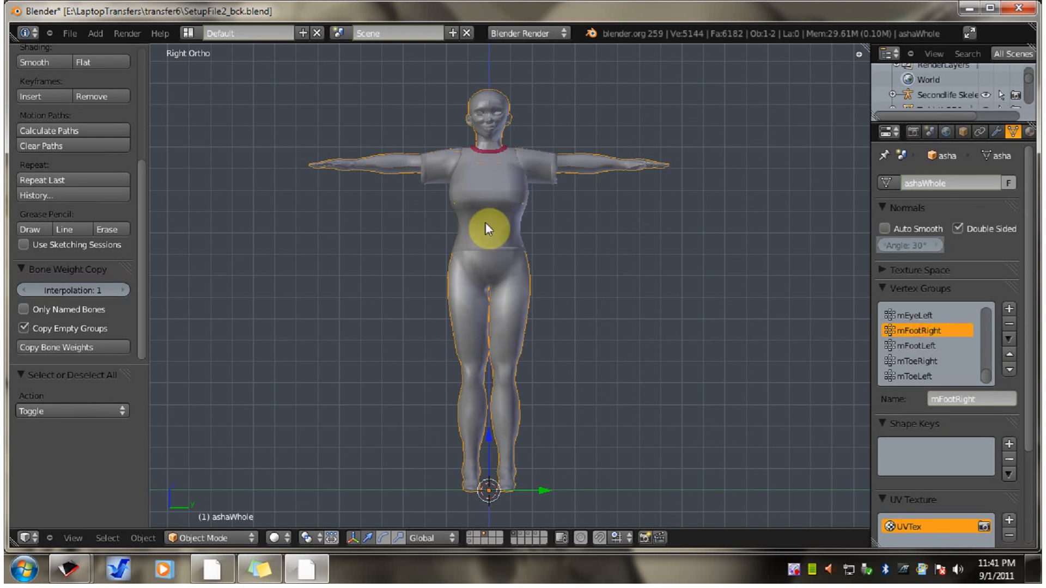
{"action": "mouse_move", "coordinate": [493, 398]}
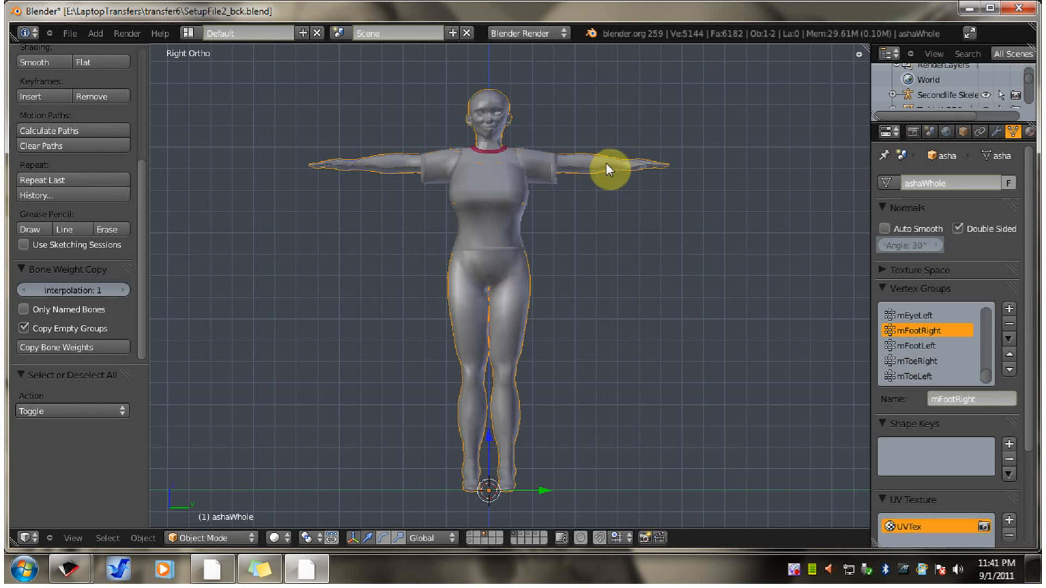
{"action": "mouse_move", "coordinate": [527, 226]}
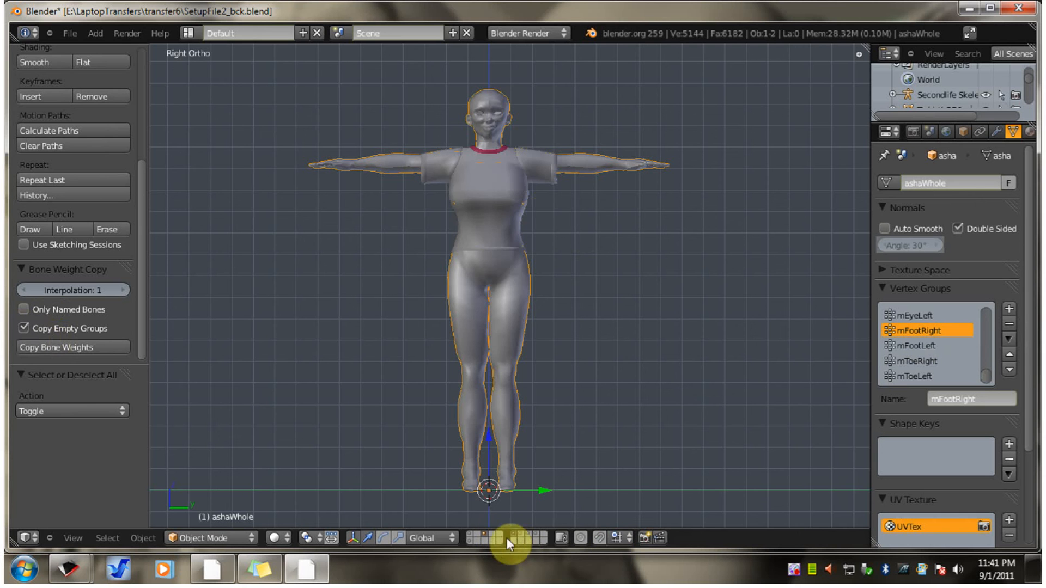
{"action": "mouse_move", "coordinate": [446, 542]}
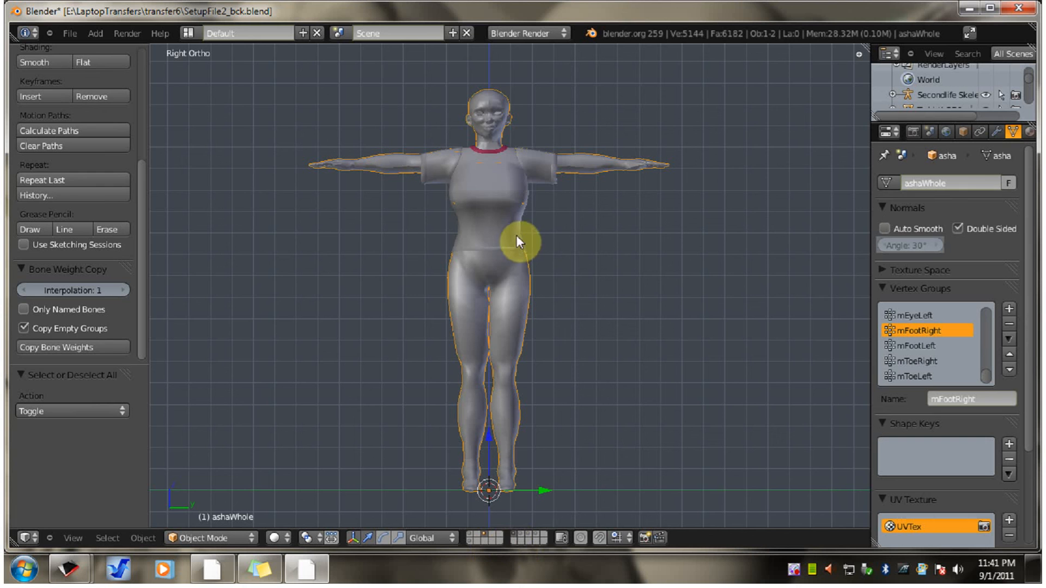
{"action": "mouse_move", "coordinate": [487, 240]}
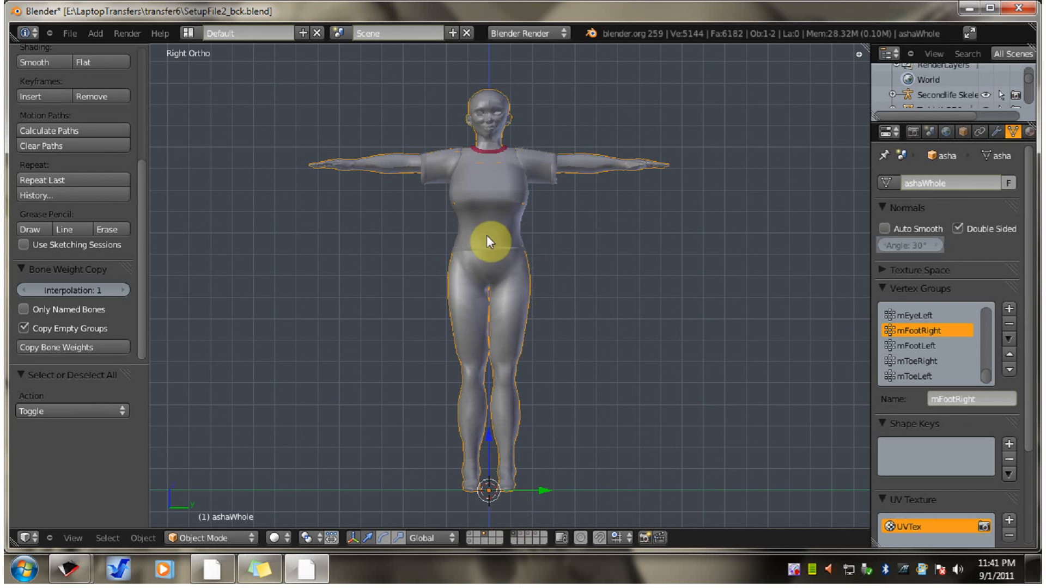
{"action": "mouse_move", "coordinate": [584, 250]}
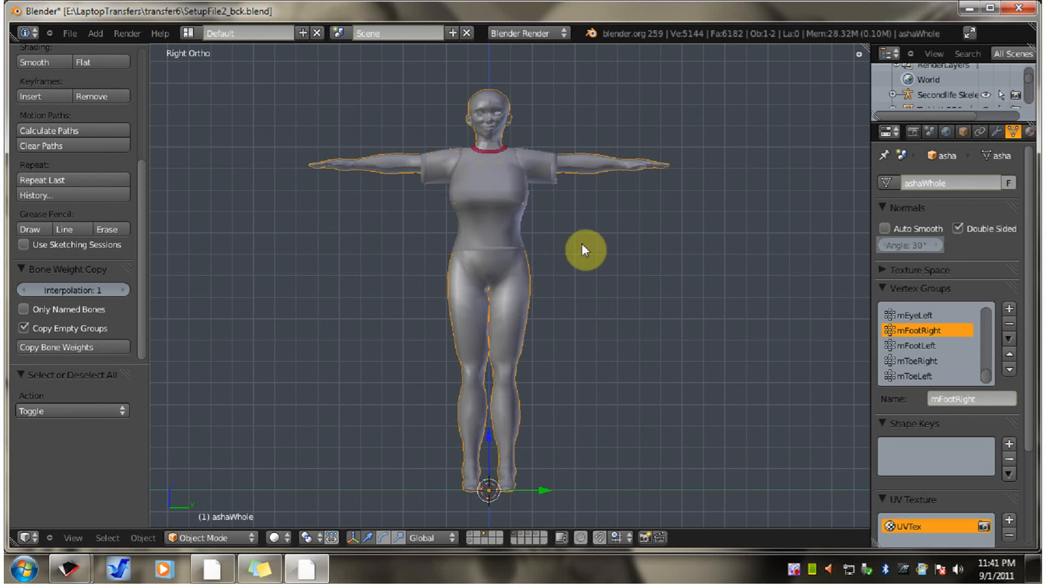
Select the T-shirt, then add ashaWhole to the selection as the active object
{"action": "left_click", "coordinate": [490, 237]}
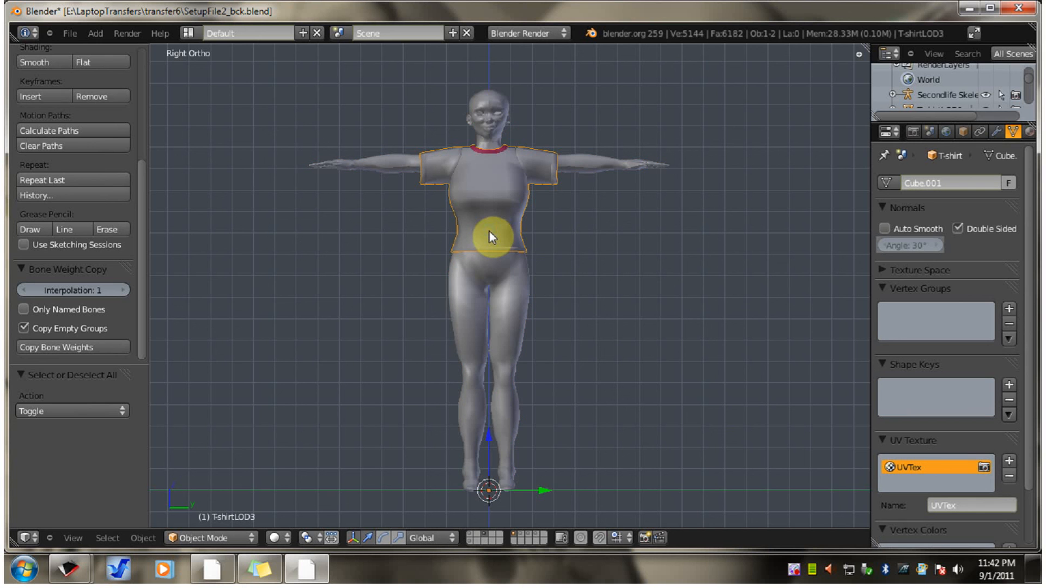
{"action": "left_click", "coordinate": [617, 170]}
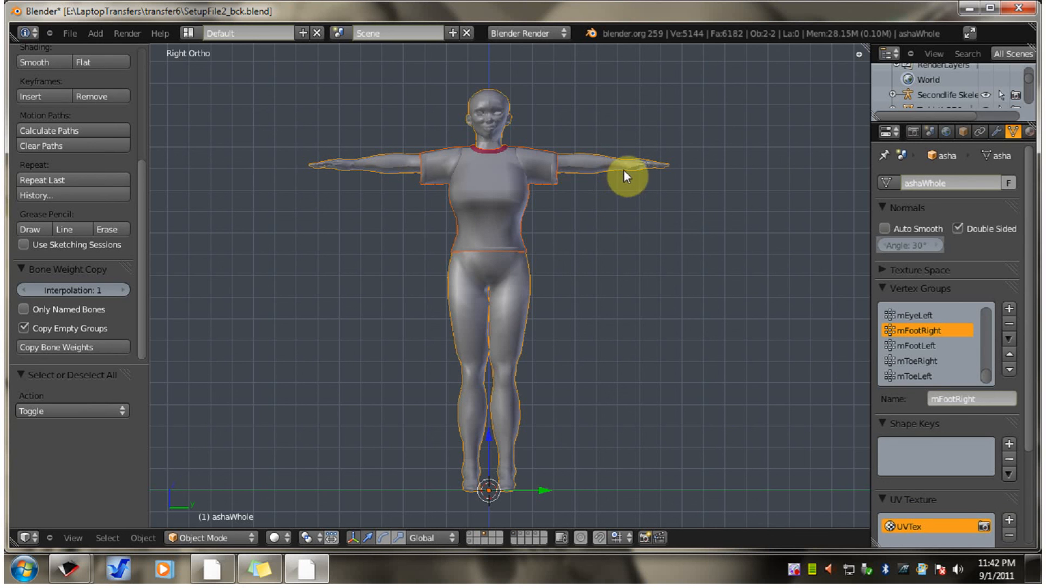
{"action": "mouse_move", "coordinate": [624, 199]}
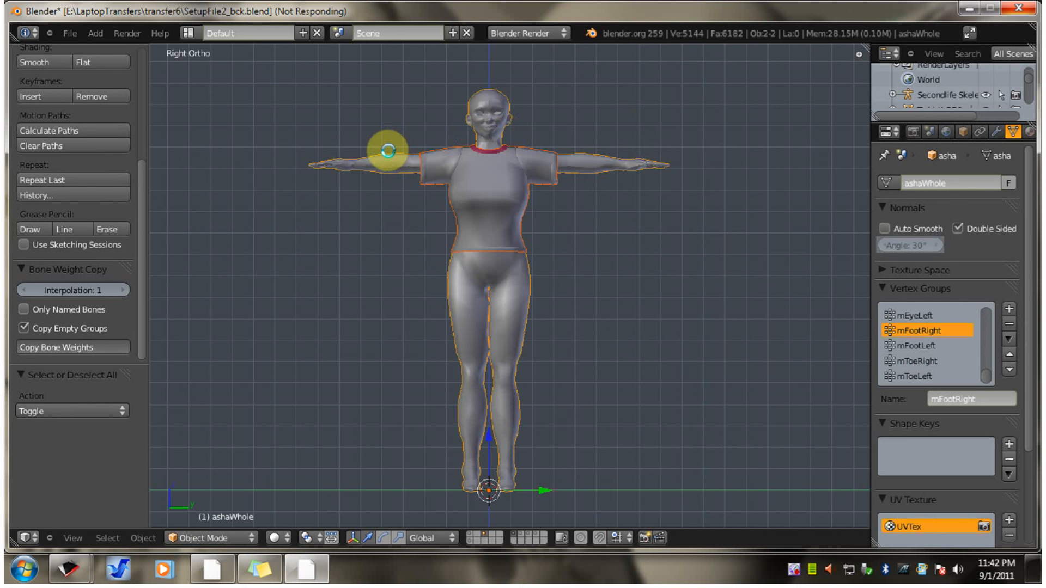
{"action": "mouse_move", "coordinate": [367, 179]}
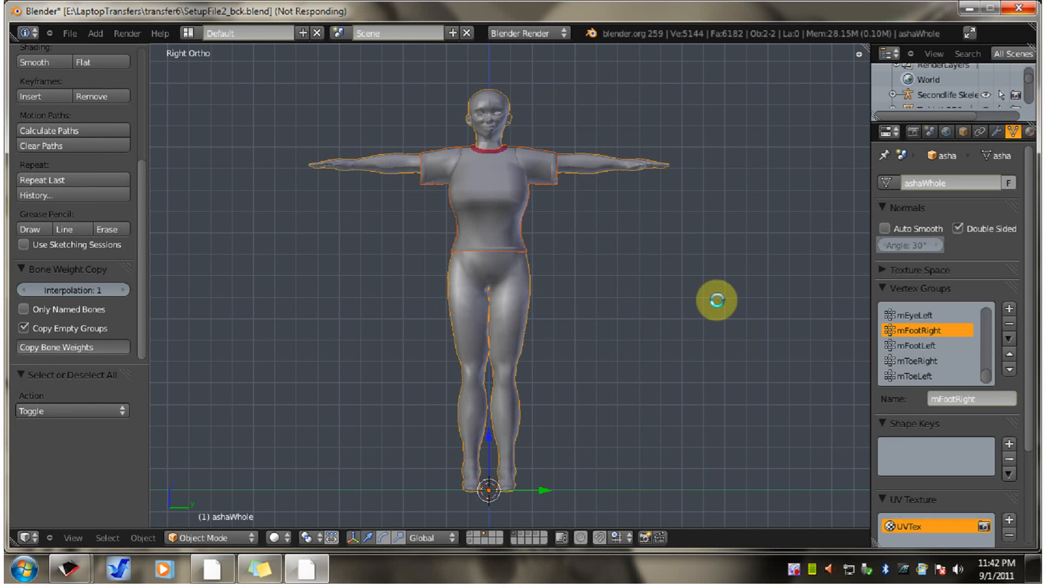
{"action": "mouse_move", "coordinate": [594, 272]}
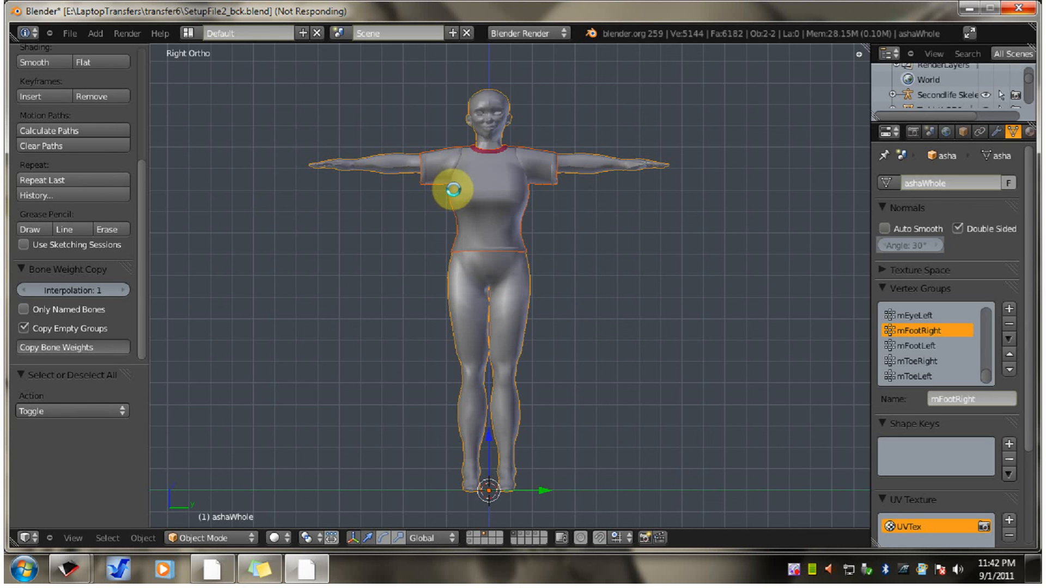
{"action": "mouse_move", "coordinate": [574, 245]}
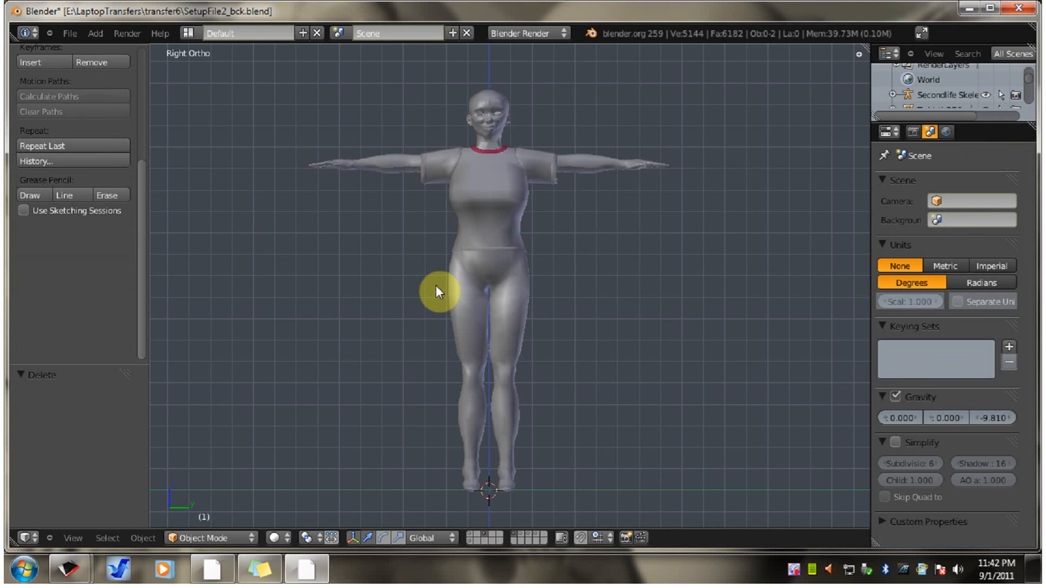
{"action": "mouse_move", "coordinate": [537, 277]}
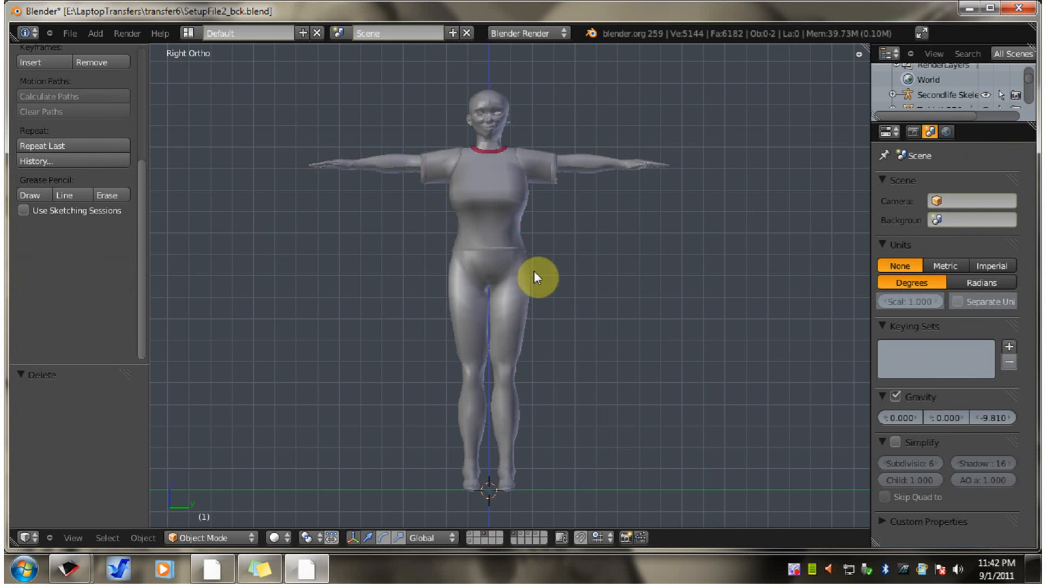
{"action": "mouse_move", "coordinate": [679, 223]}
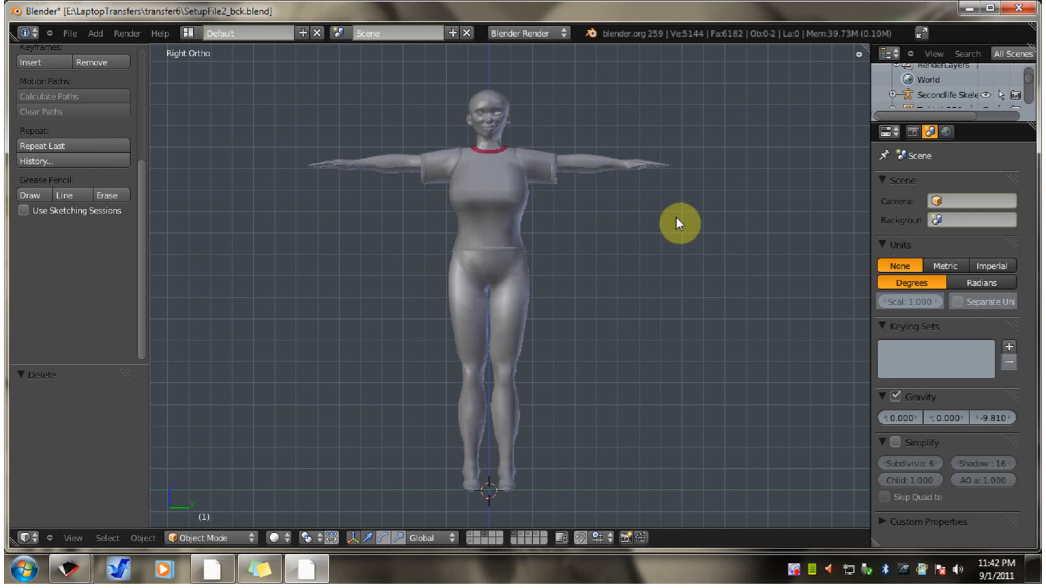
{"action": "mouse_move", "coordinate": [587, 270]}
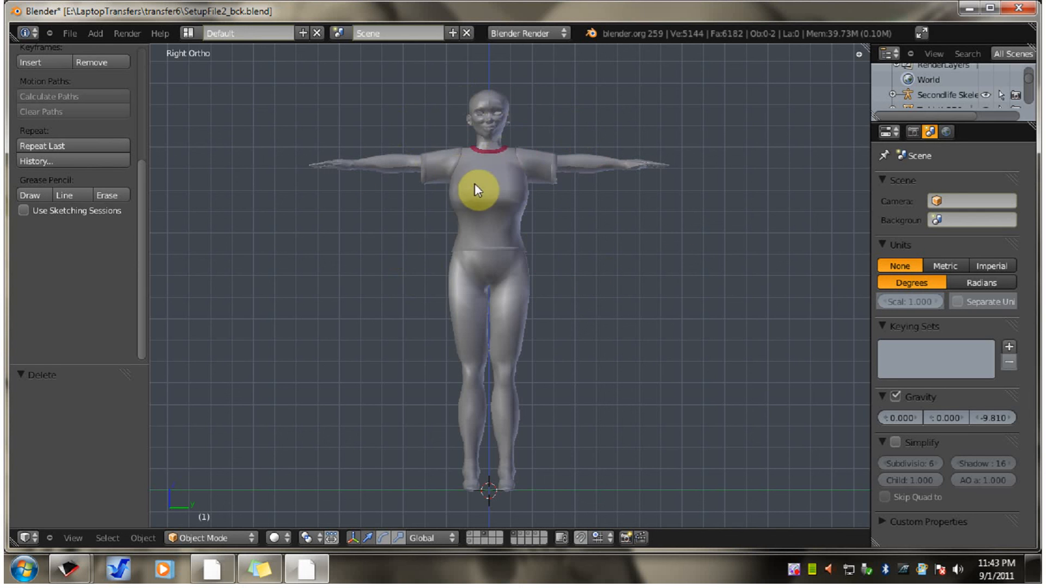
{"action": "mouse_move", "coordinate": [70, 295]}
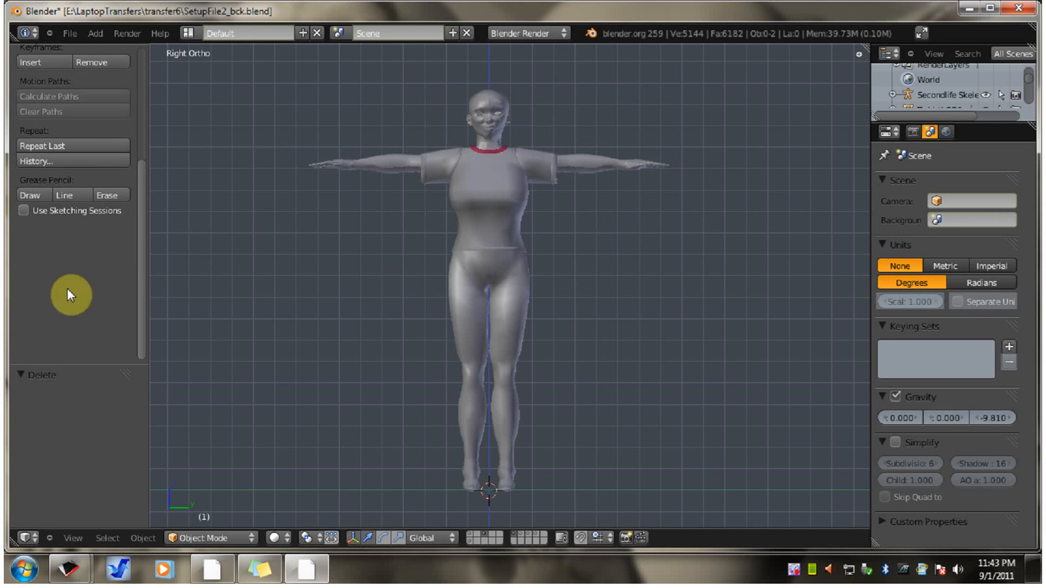
{"action": "mouse_move", "coordinate": [223, 412]}
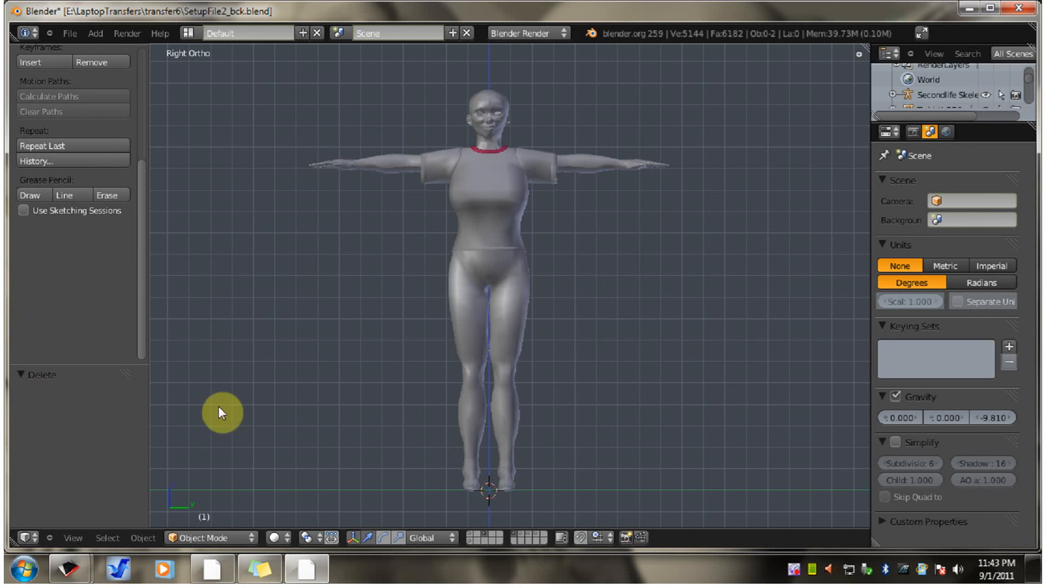
Click in the 3D view once the bone weight copy has finished
{"action": "left_click", "coordinate": [494, 203]}
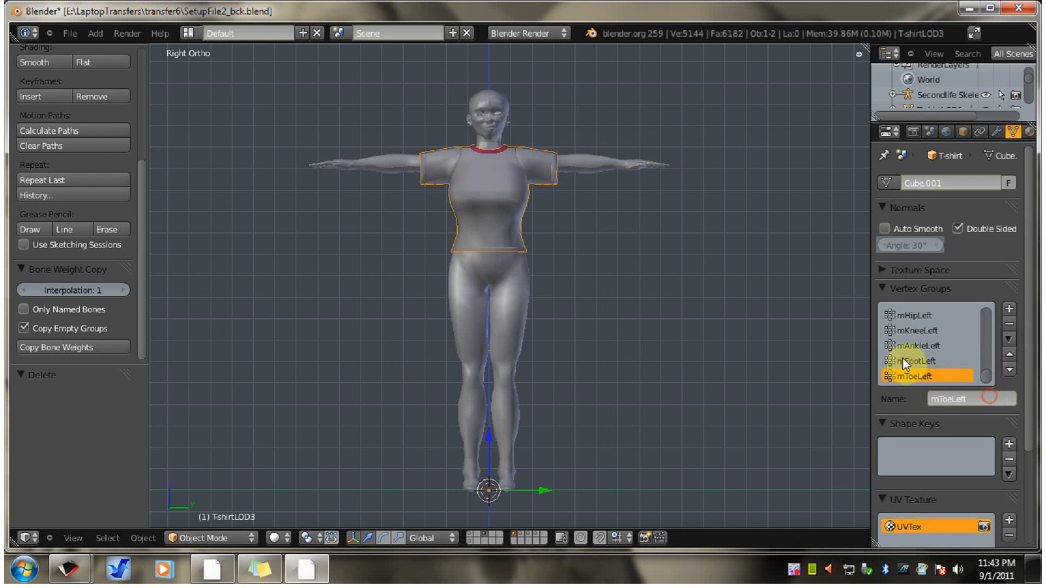
Make mFootLeft the T-shirt's active vertex group and bring up the interaction mode menu
{"action": "left_click", "coordinate": [917, 361]}
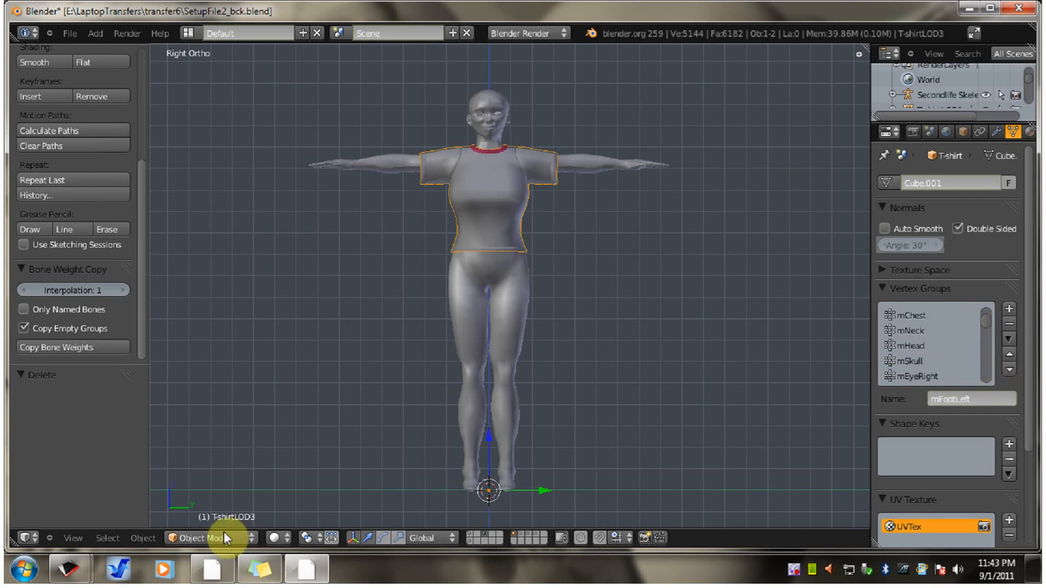
{"action": "left_click", "coordinate": [180, 539]}
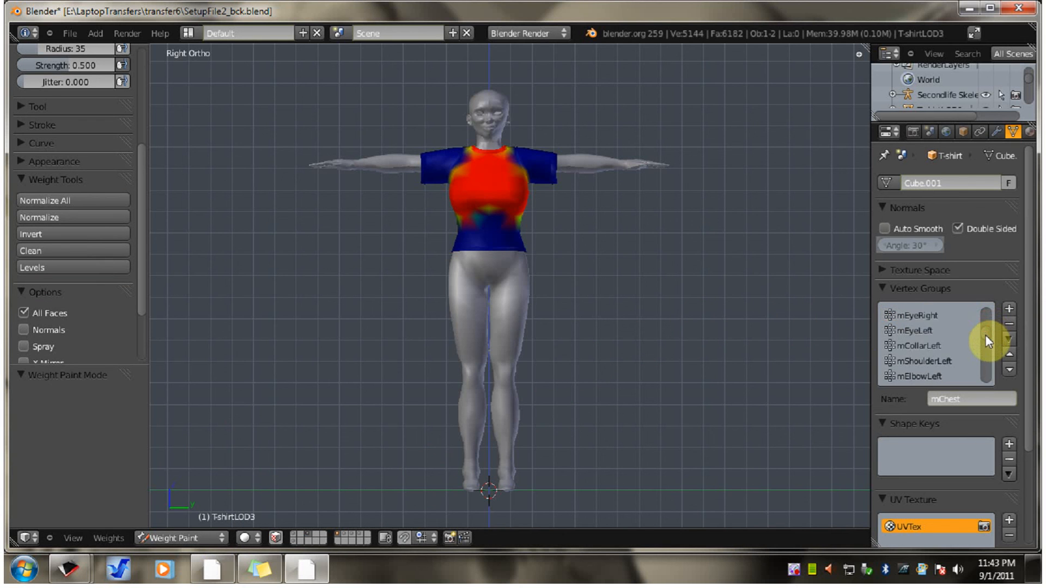
Preview the T-shirt's mShoulderLeft weights, then switch it back to Object Mode
{"action": "left_click", "coordinate": [930, 347]}
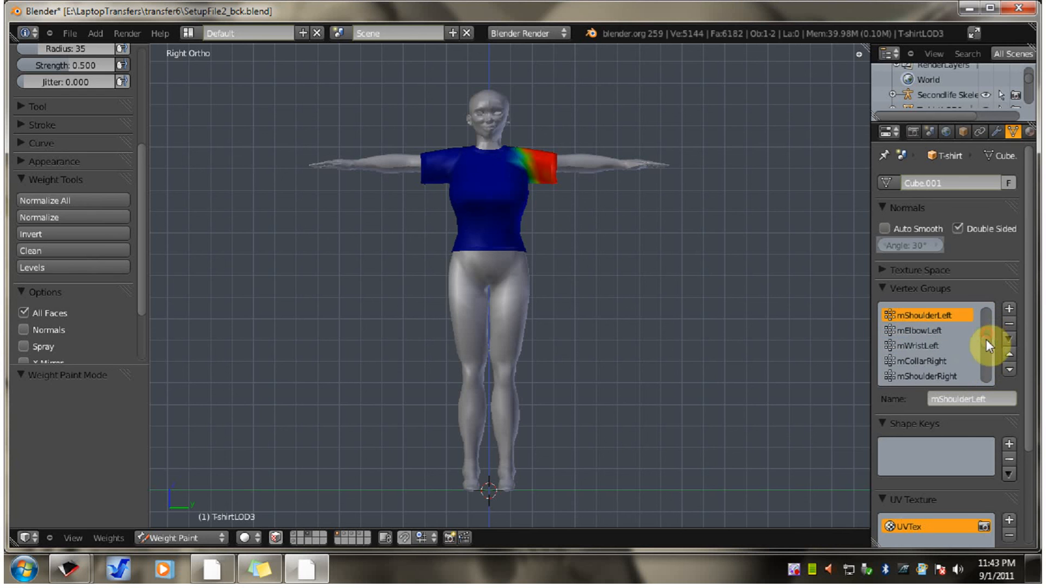
{"action": "left_click", "coordinate": [175, 538]}
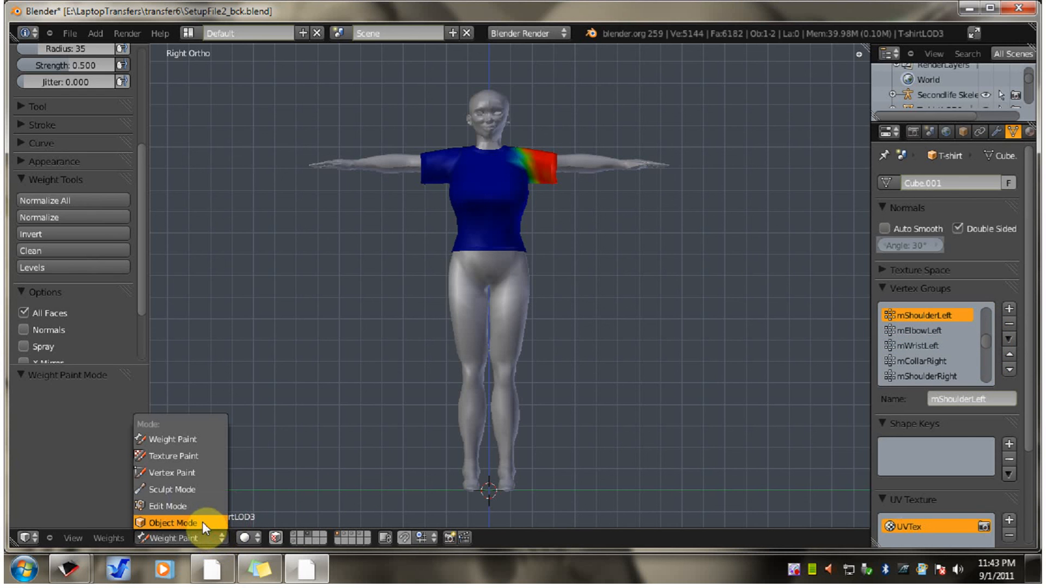
{"action": "left_click", "coordinate": [170, 523]}
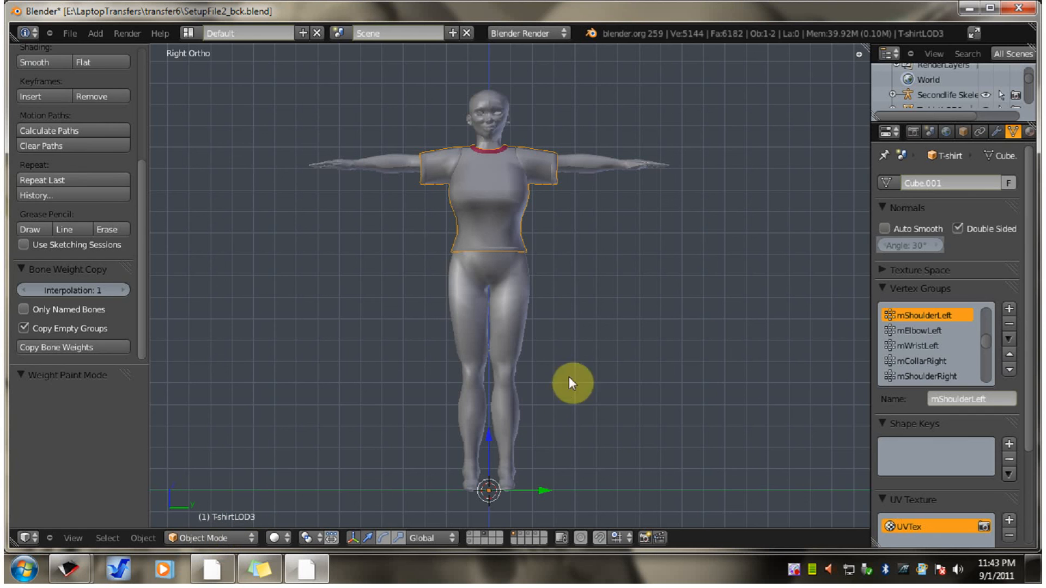
{"action": "mouse_move", "coordinate": [557, 329]}
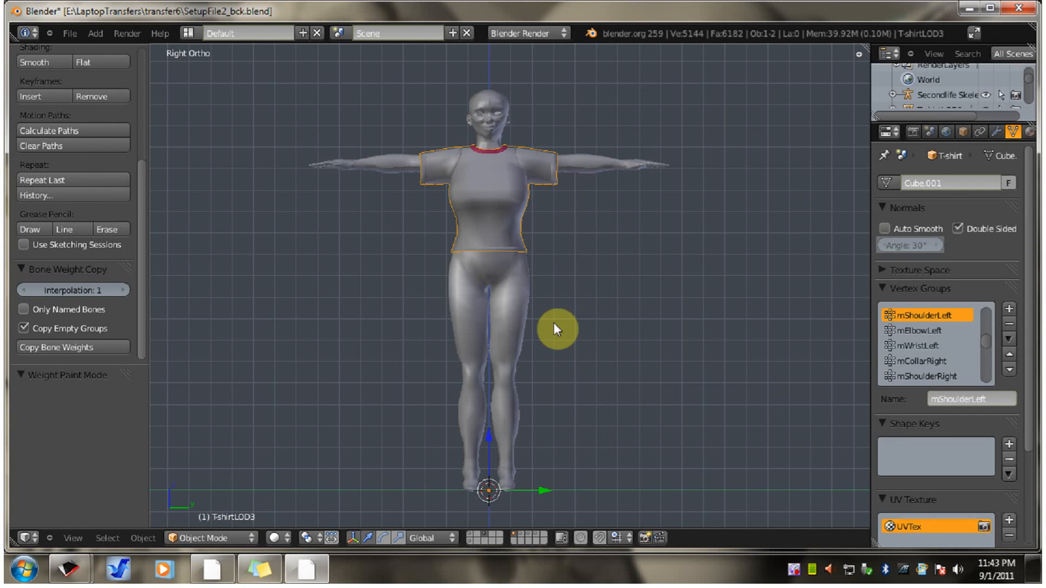